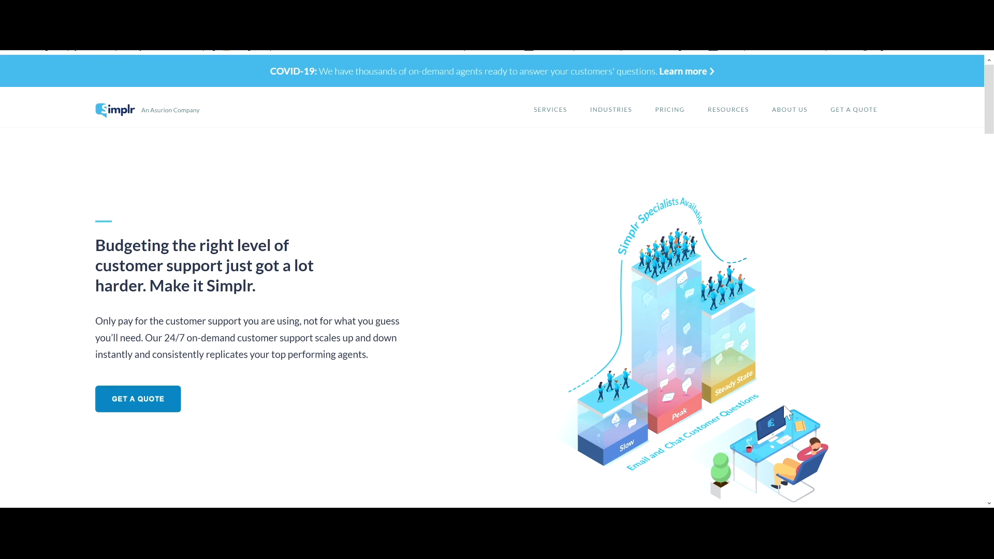
pyautogui.moveTo(785, 413)
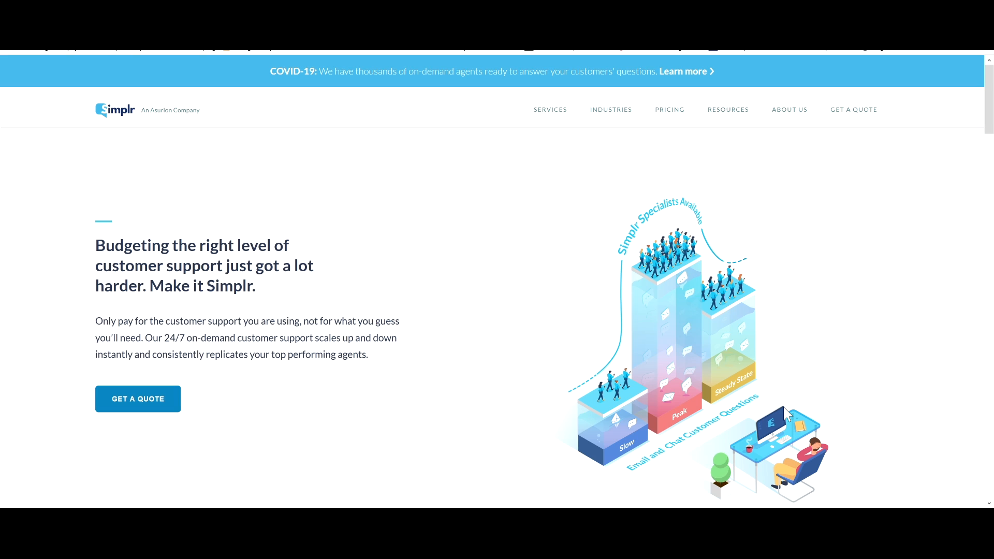
pyautogui.moveTo(785, 417)
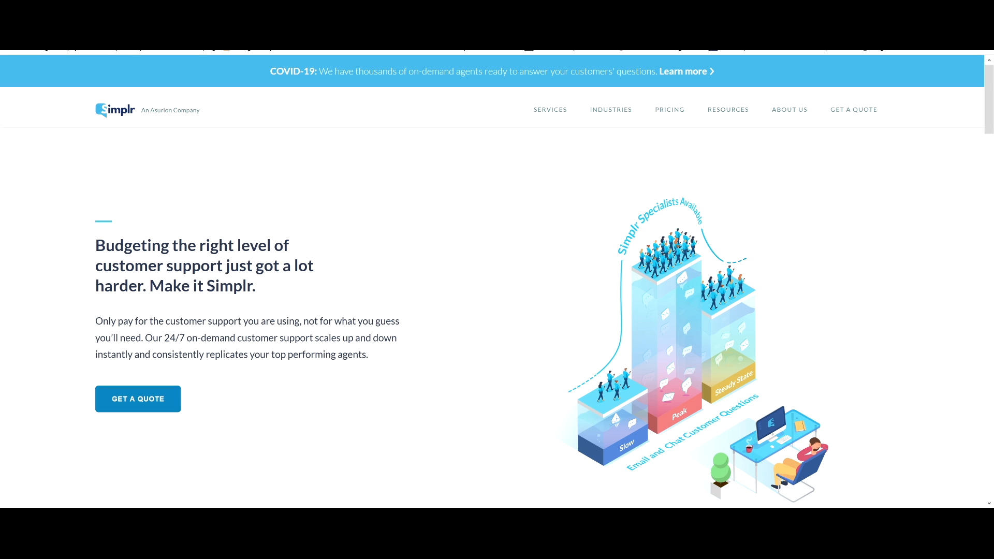
pyautogui.moveTo(976, 503)
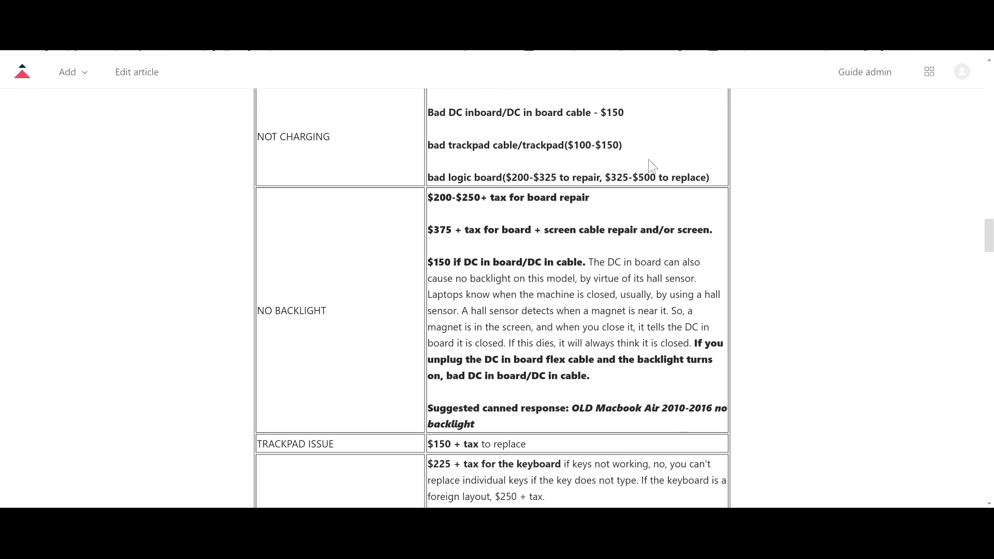
pyautogui.moveTo(733, 319)
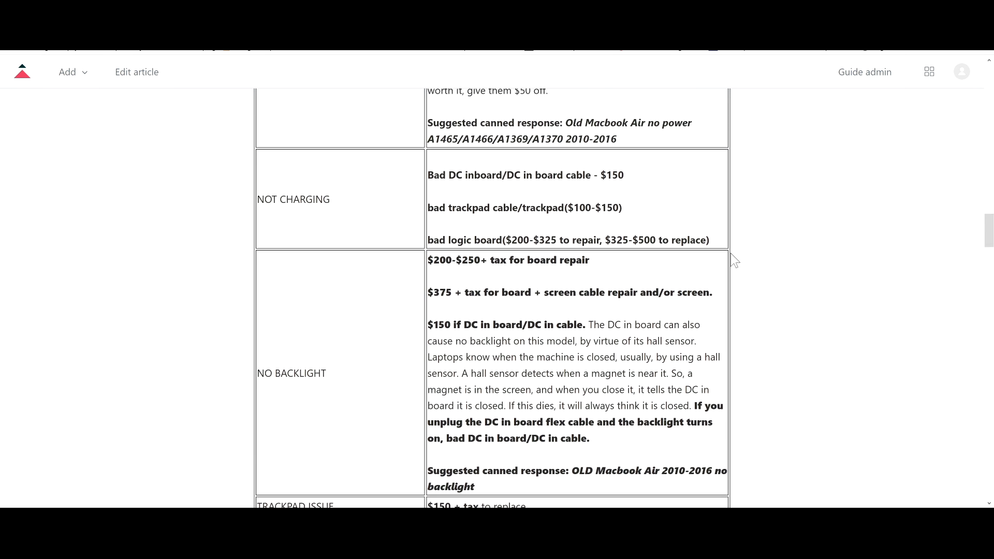
# Scroll the Simplr homepage, select some text, and highlight 'Asurion' in 'An Asurion Company'
pyautogui.scroll(-3)
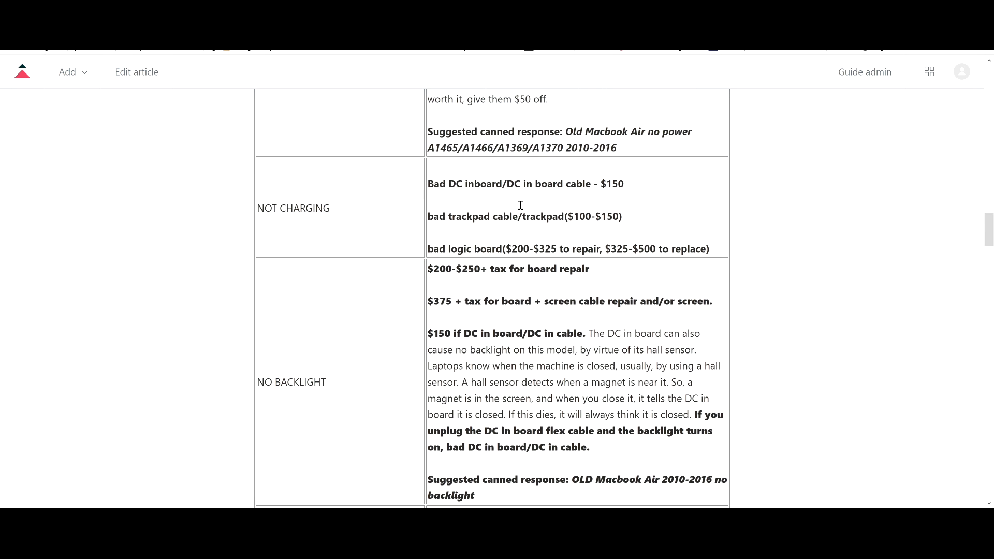
pyautogui.scroll(3)
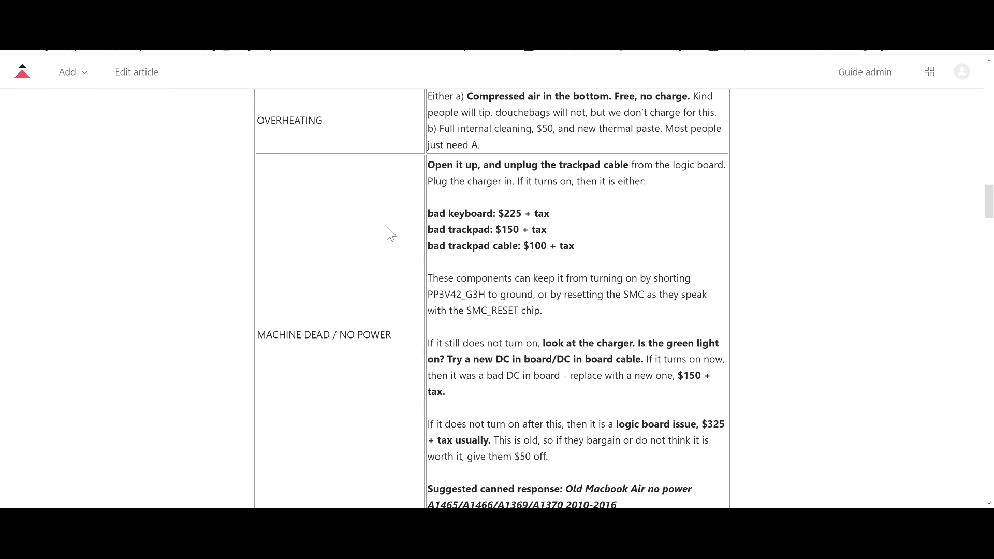
pyautogui.scroll(-3)
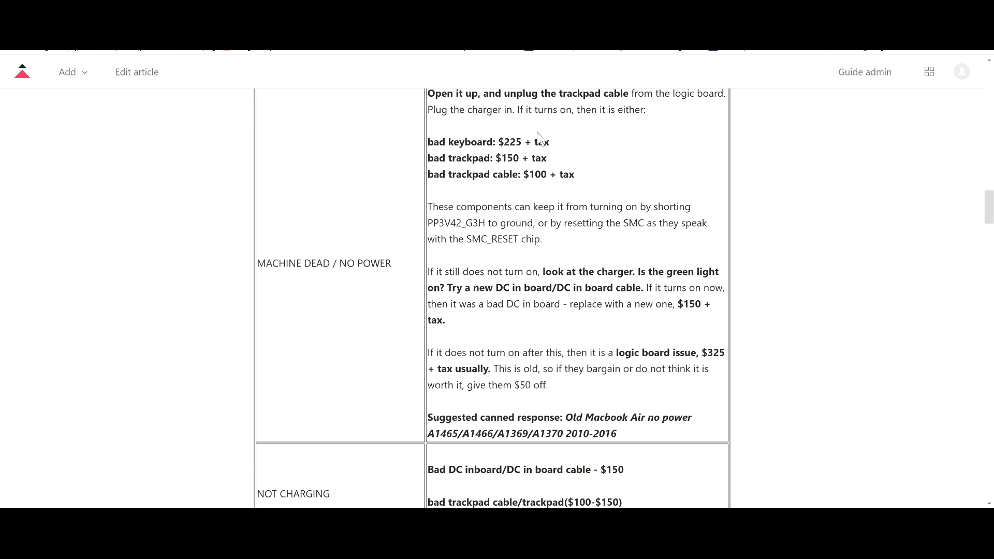
pyautogui.scroll(-3)
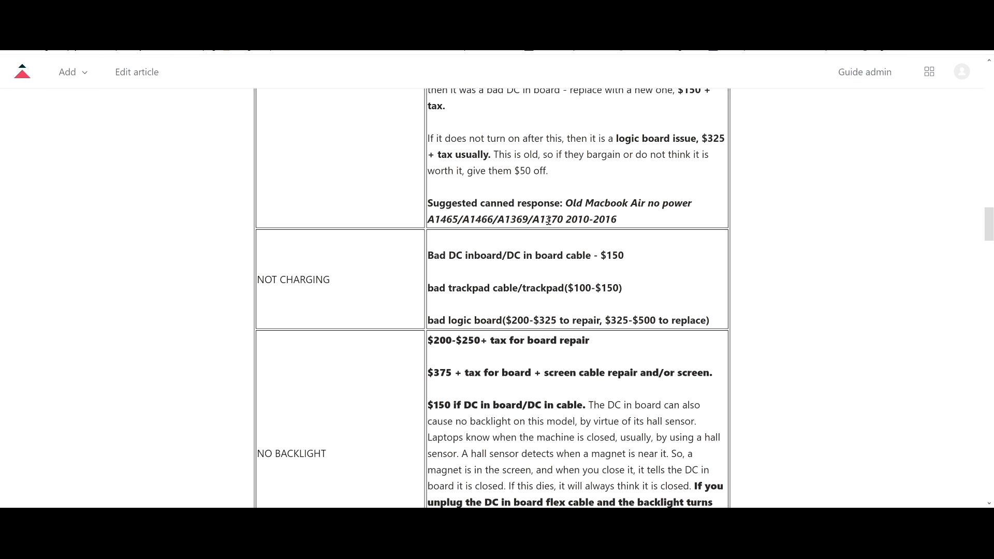
pyautogui.scroll(-3)
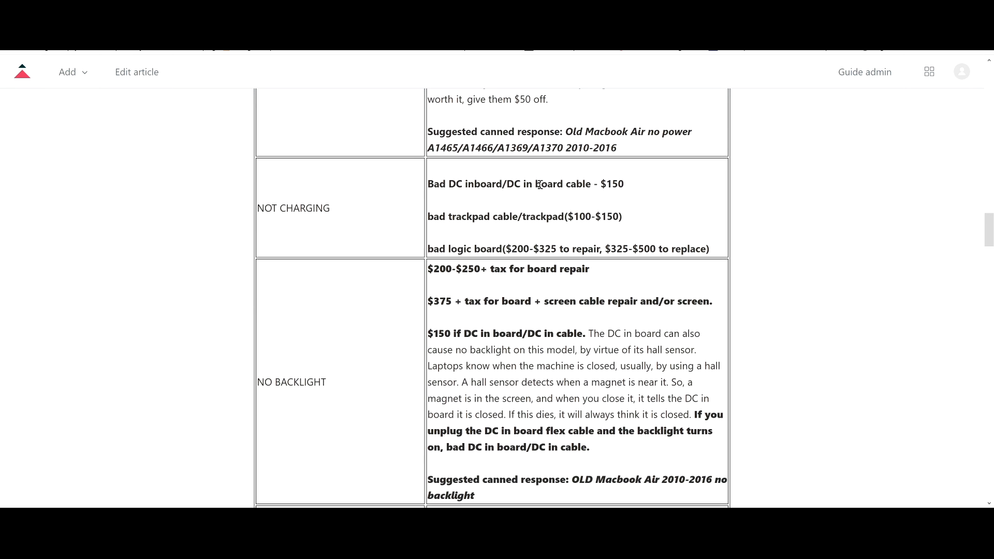
pyautogui.moveTo(565, 131); pyautogui.dragTo(616, 149)
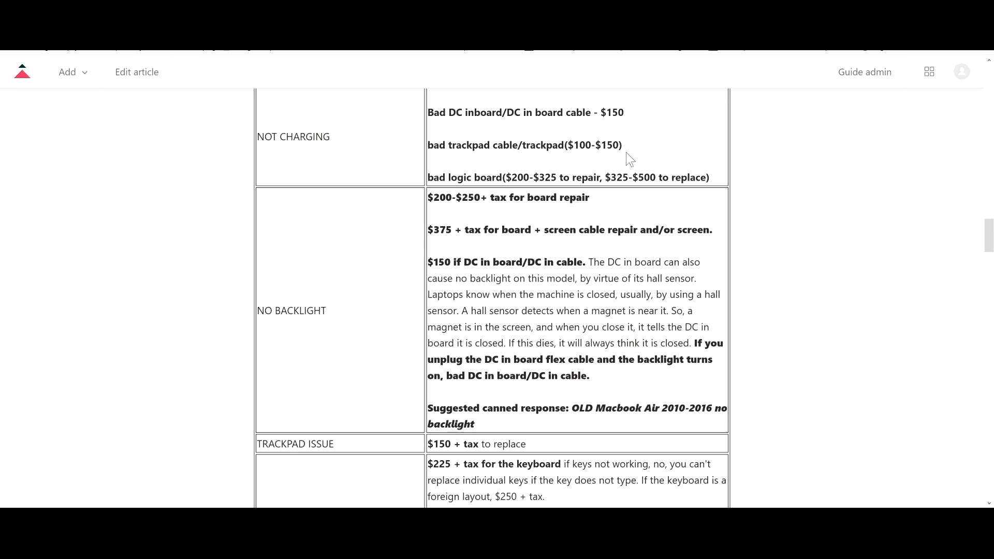
pyautogui.scroll(-3)
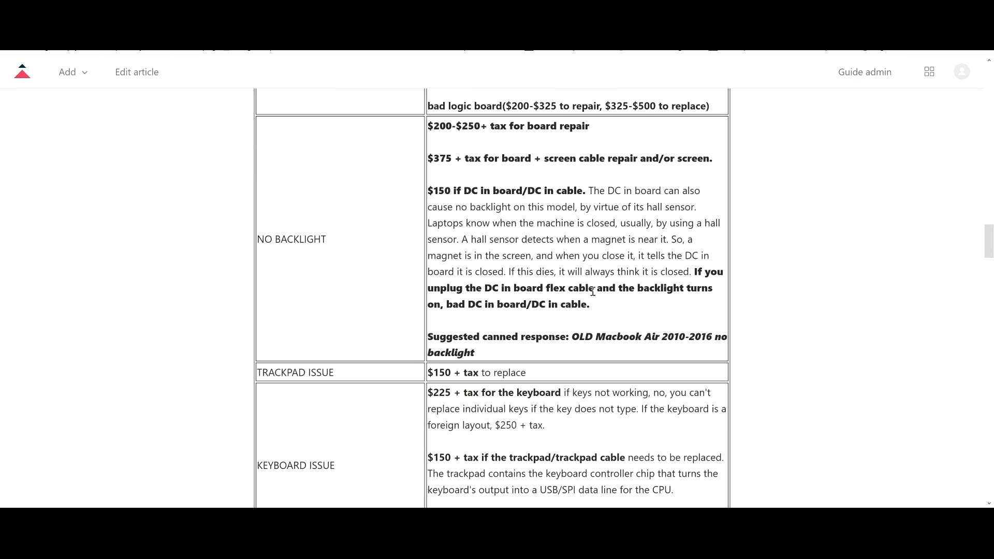
pyautogui.moveTo(753, 248)
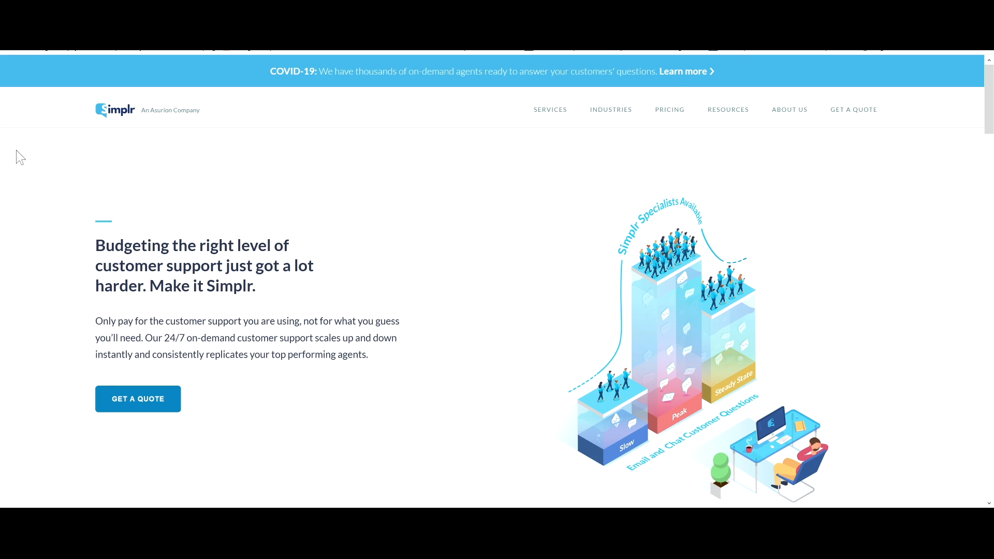
pyautogui.moveTo(334, 201)
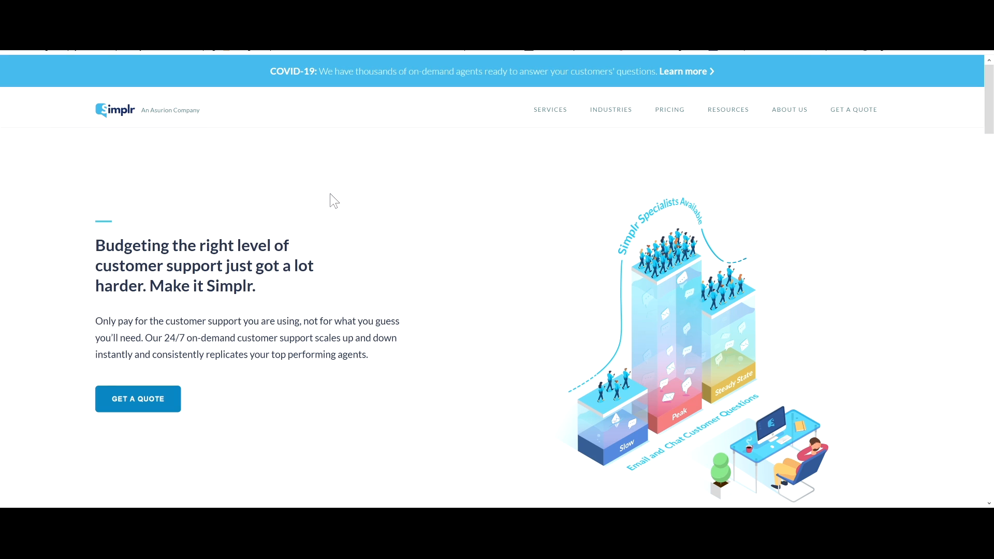
pyautogui.moveTo(491, 189)
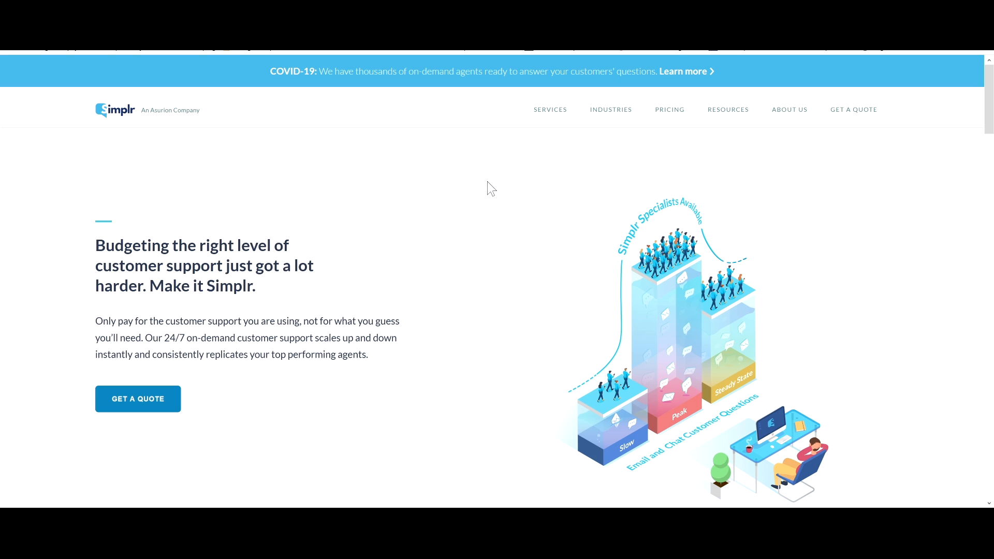
pyautogui.moveTo(501, 181)
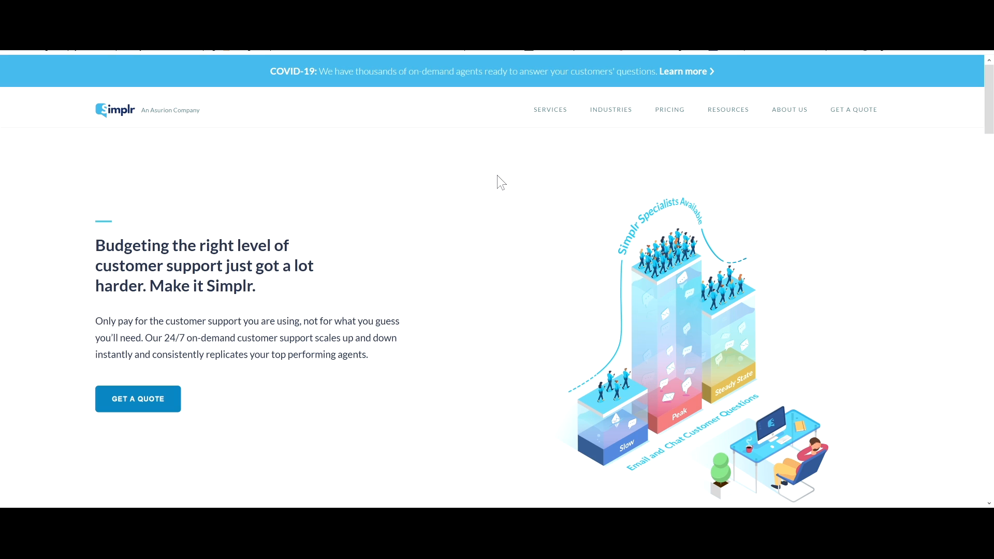
pyautogui.moveTo(491, 191)
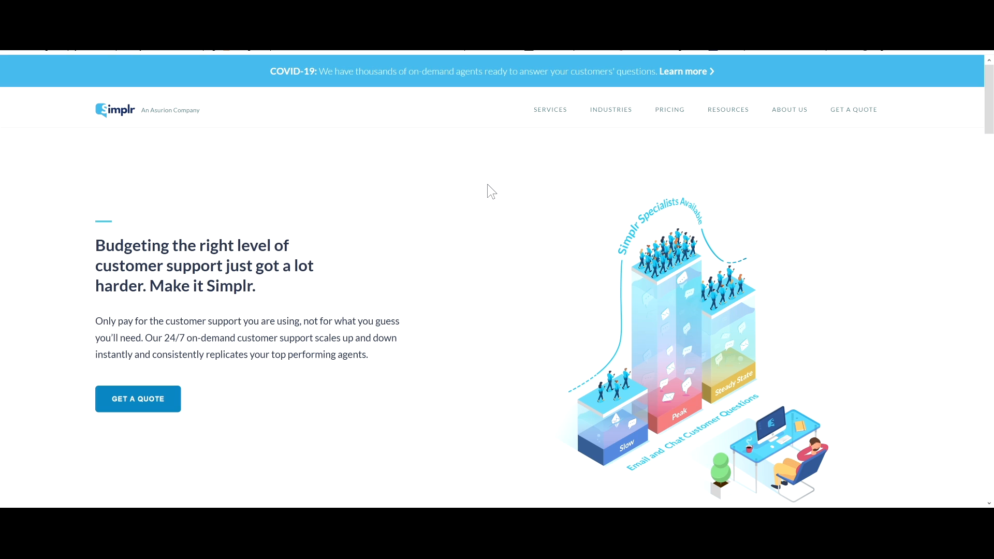
pyautogui.moveTo(456, 175)
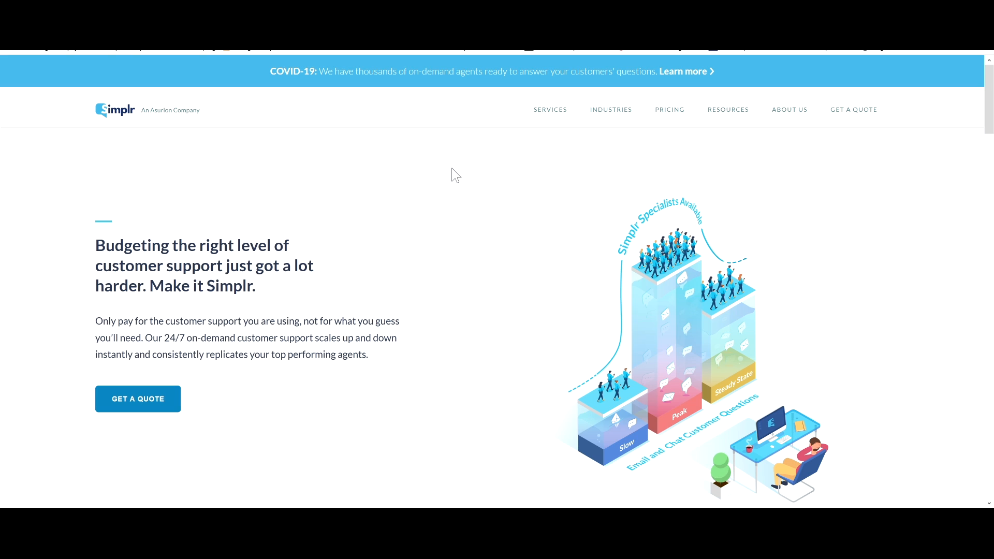
pyautogui.moveTo(474, 193)
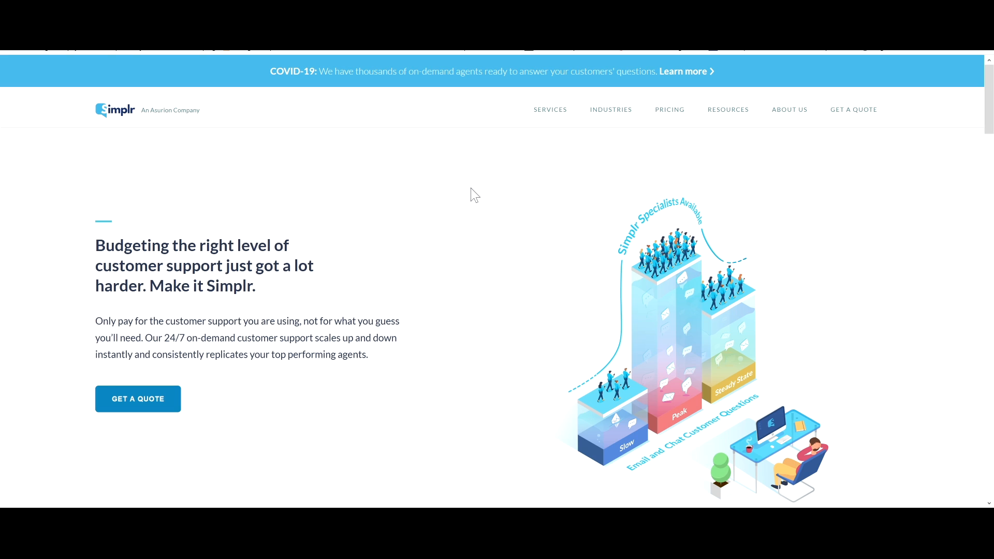
pyautogui.moveTo(461, 505)
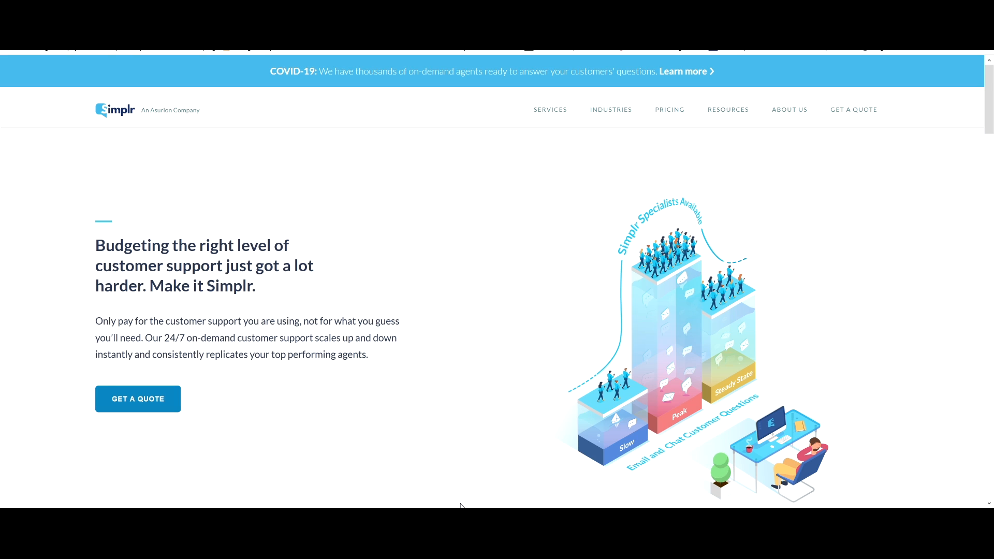
pyautogui.moveTo(530, 183)
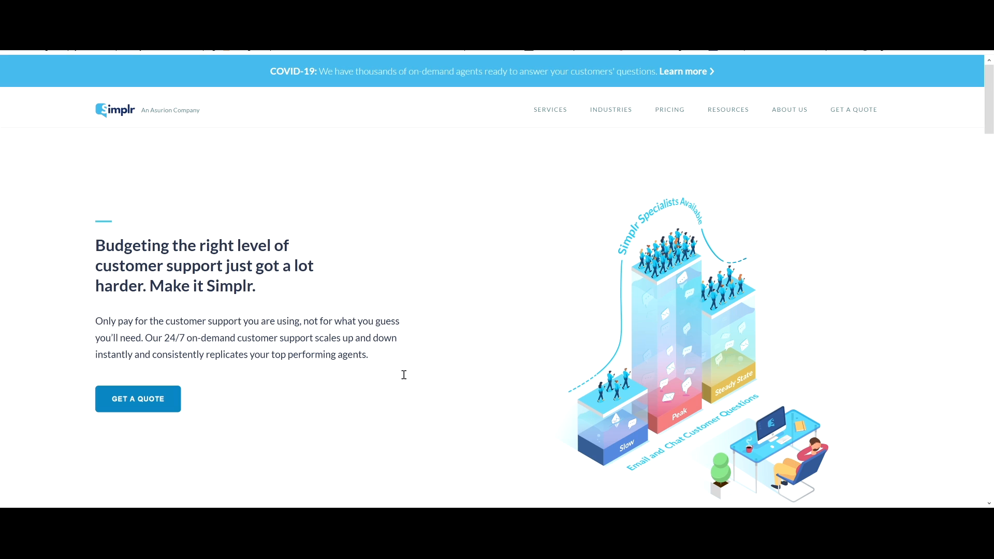
pyautogui.moveTo(401, 384)
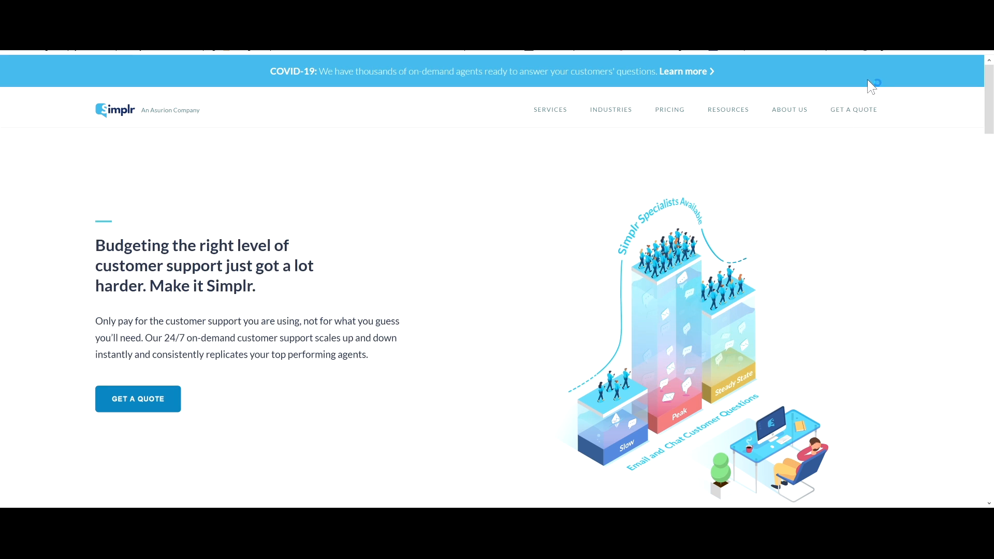
pyautogui.moveTo(451, 246)
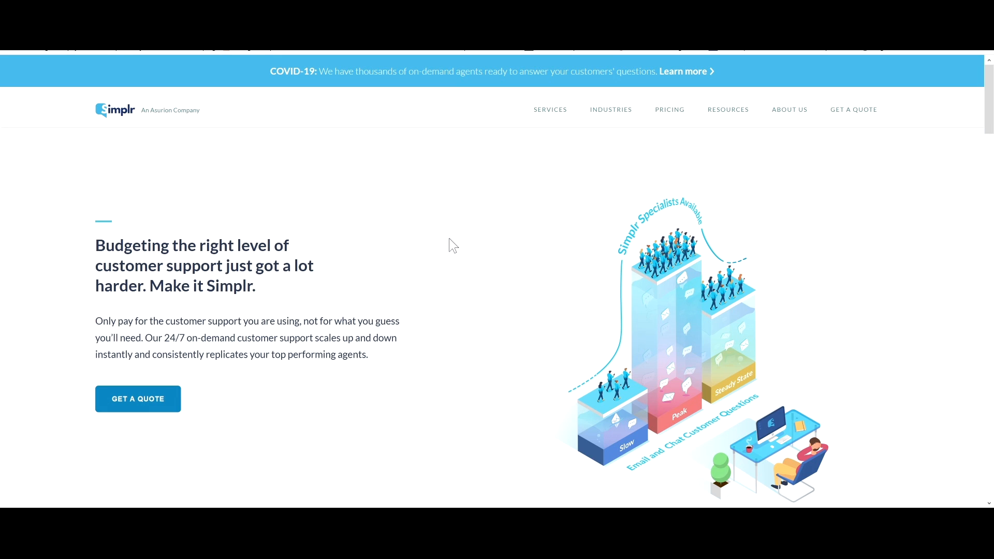
pyautogui.moveTo(342, 260)
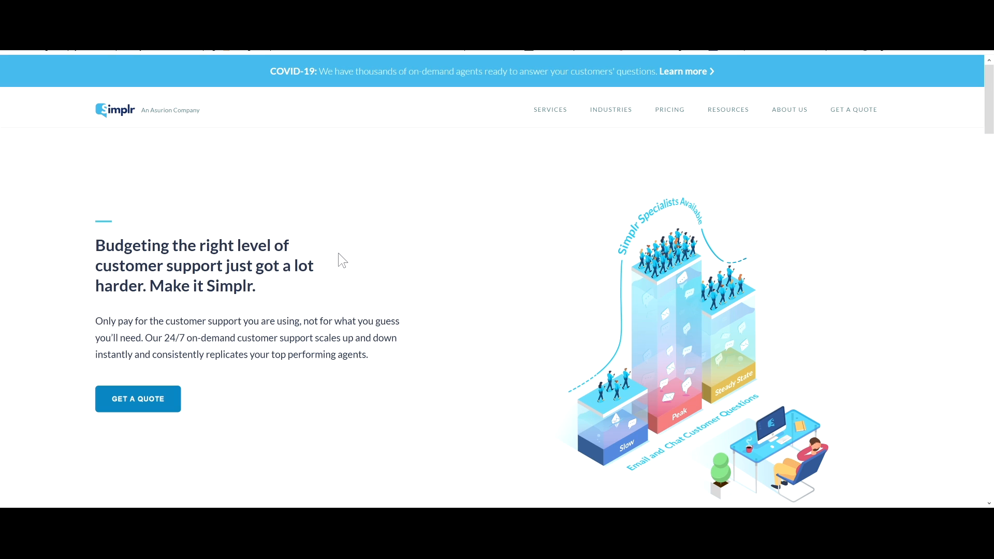
pyautogui.moveTo(158, 110)
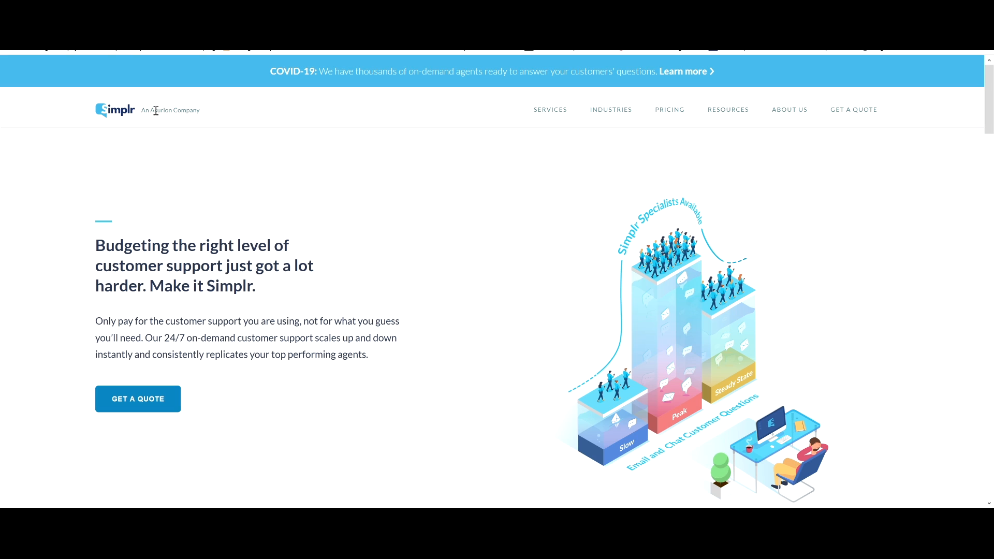
pyautogui.doubleClick(161, 109)
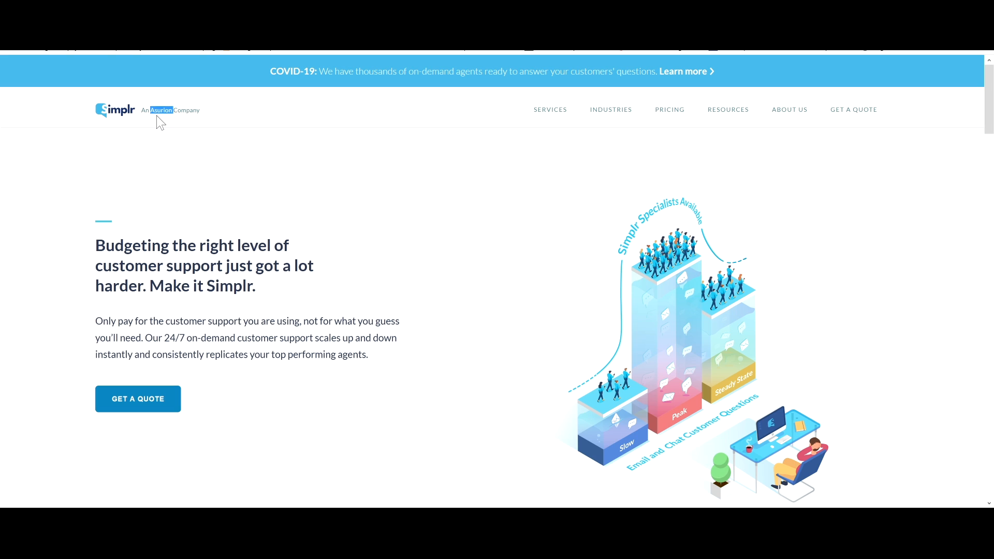
pyautogui.moveTo(163, 133)
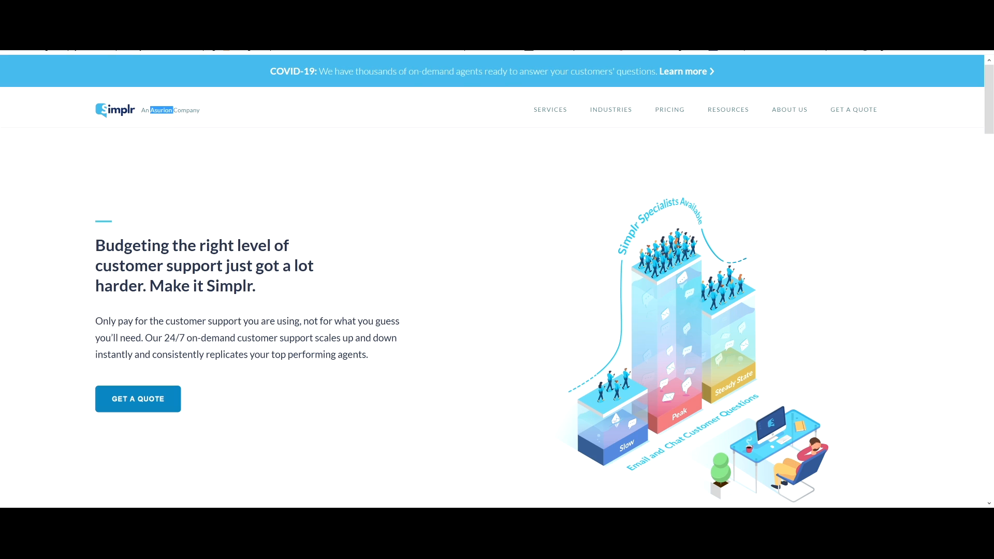
pyautogui.moveTo(395, 127)
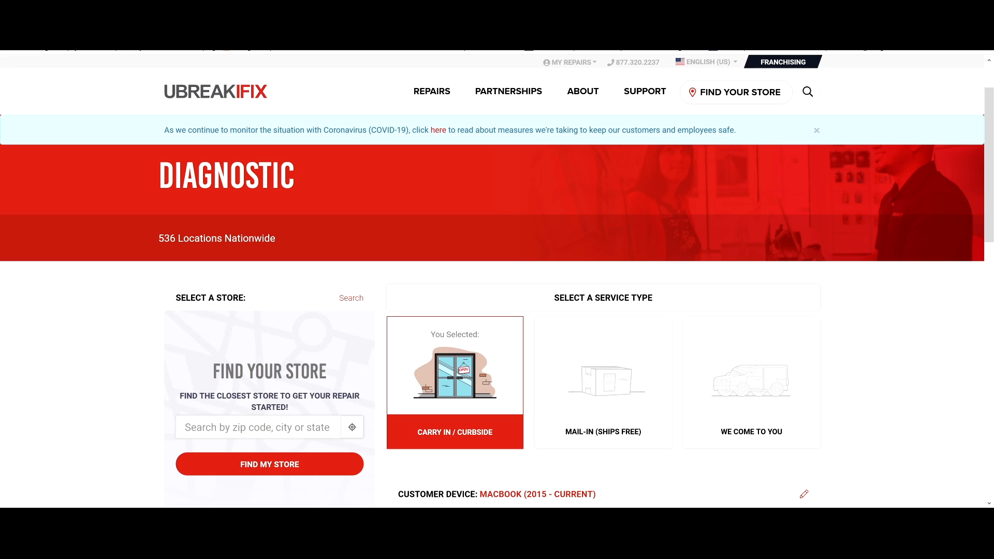
pyautogui.moveTo(629, 160)
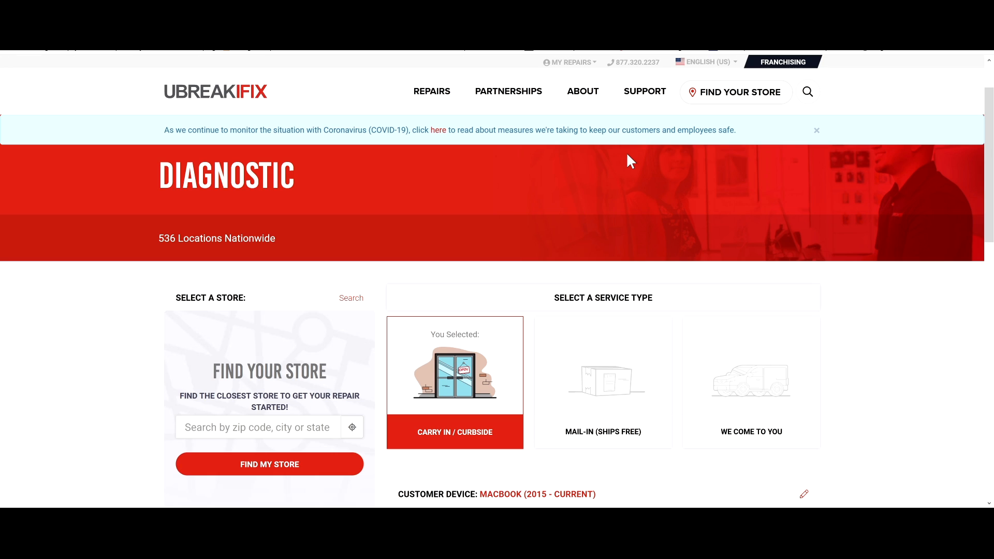
pyautogui.moveTo(633, 166)
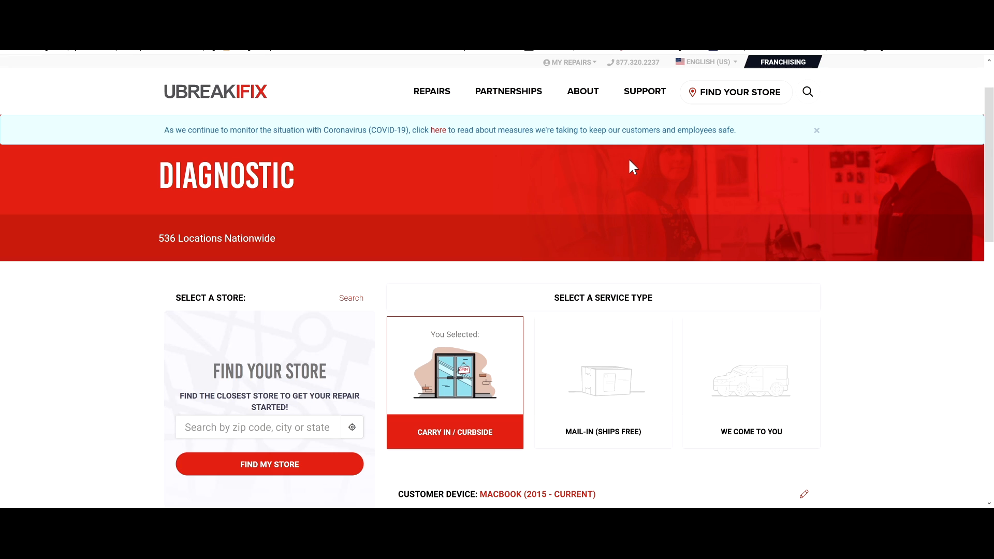
pyautogui.moveTo(627, 174)
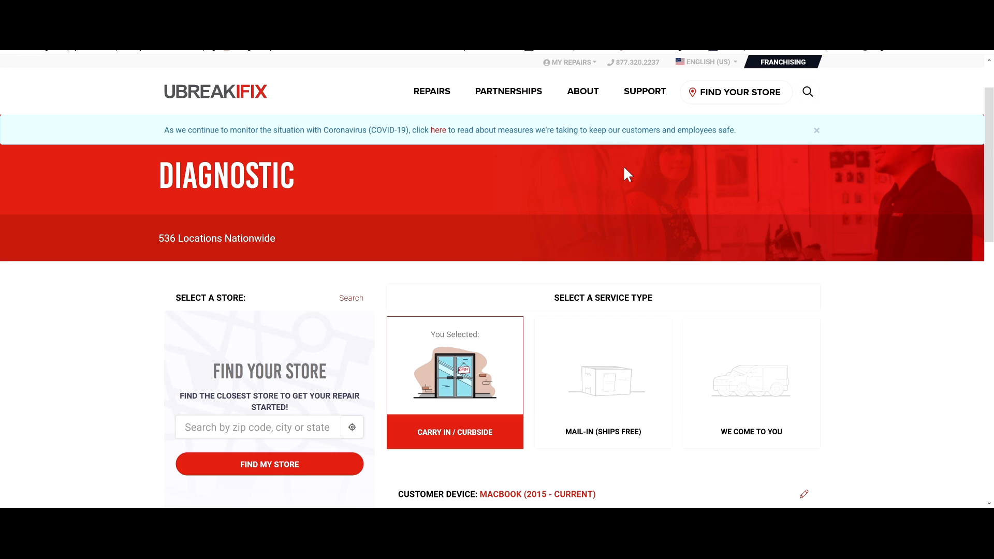
pyautogui.moveTo(670, 194)
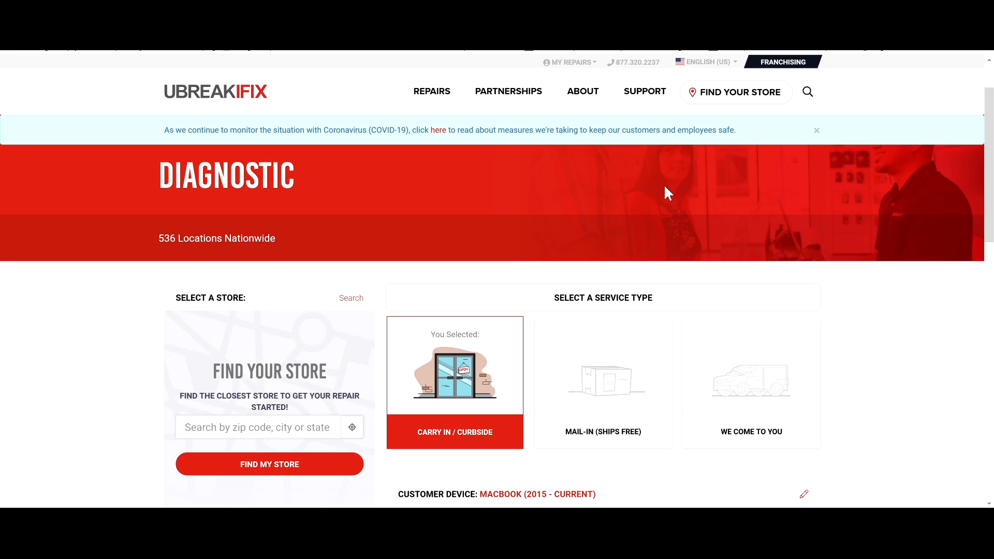
pyautogui.moveTo(565, 232)
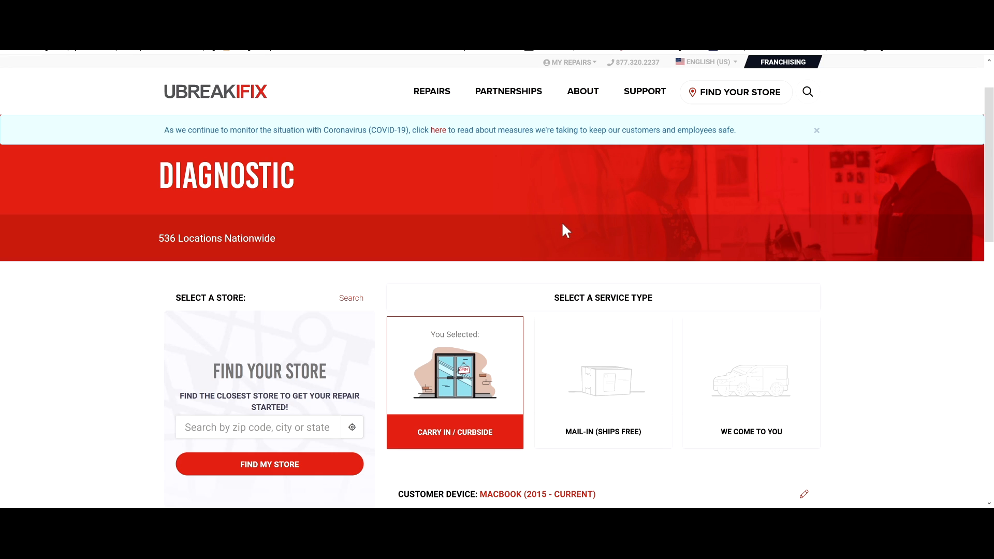
pyautogui.moveTo(554, 228)
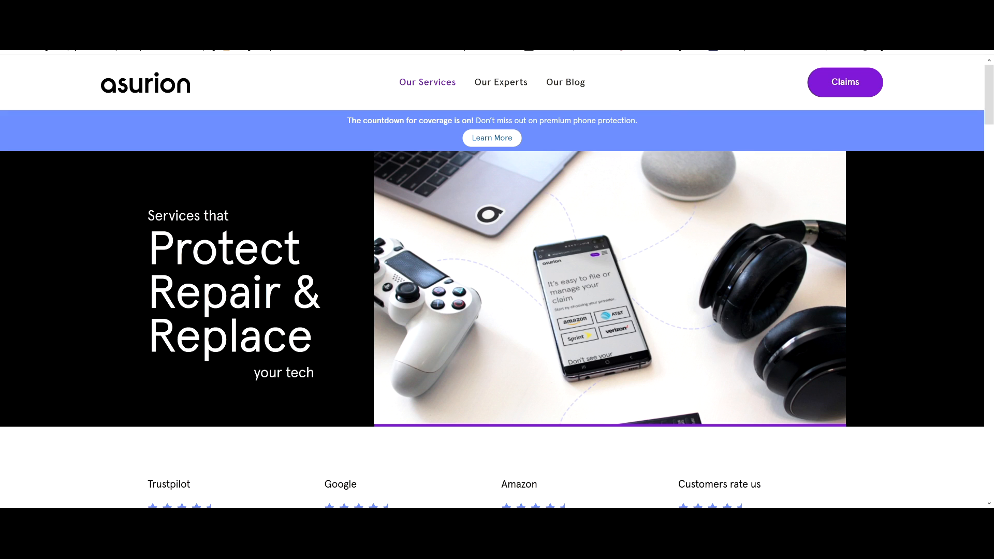
# Scroll down the Asurion homepage about protecting, repairing and replacing tech
pyautogui.scroll(-3)
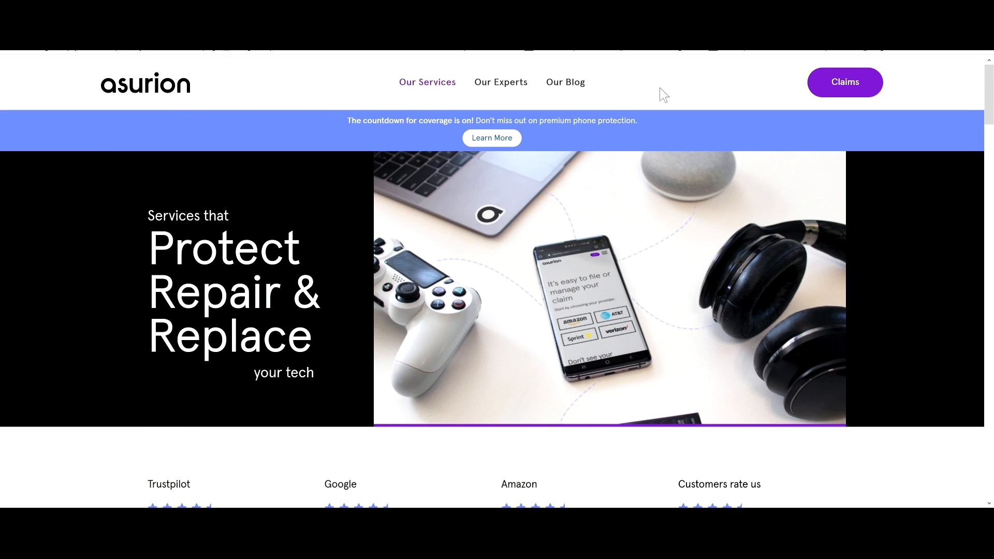
pyautogui.moveTo(678, 93)
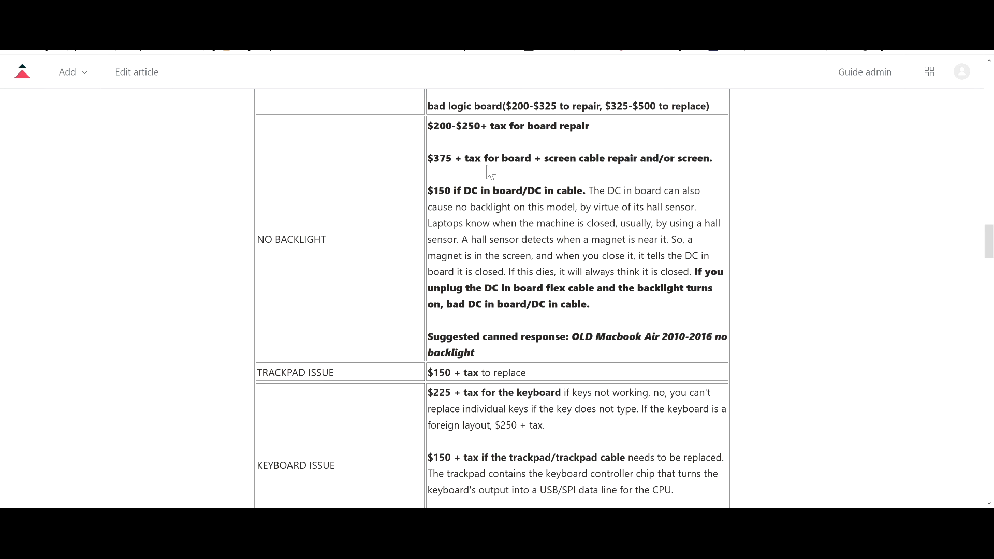
pyautogui.moveTo(513, 286)
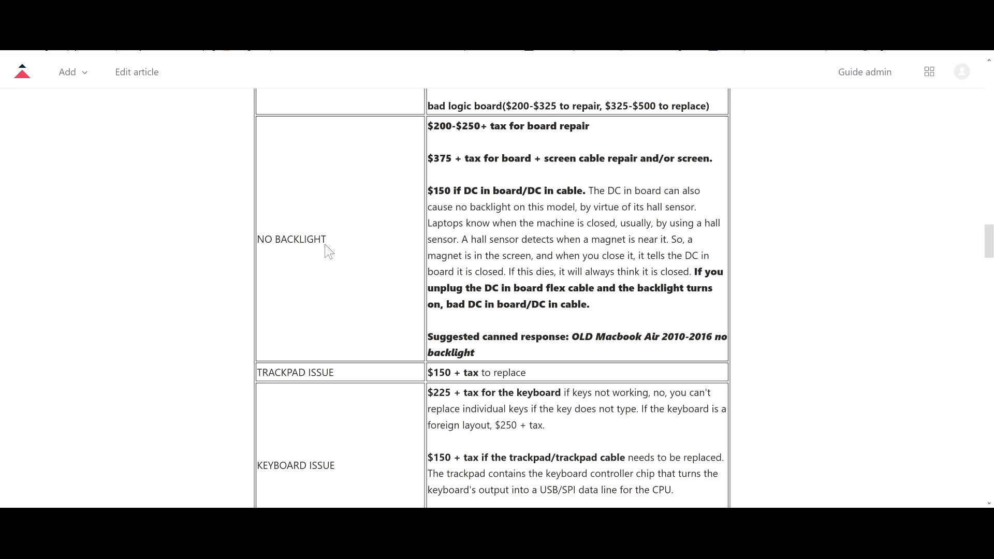
# Highlight the NO BACKLIGHT row with its board repair prices, then return to Simplr
pyautogui.doubleClick(291, 239)
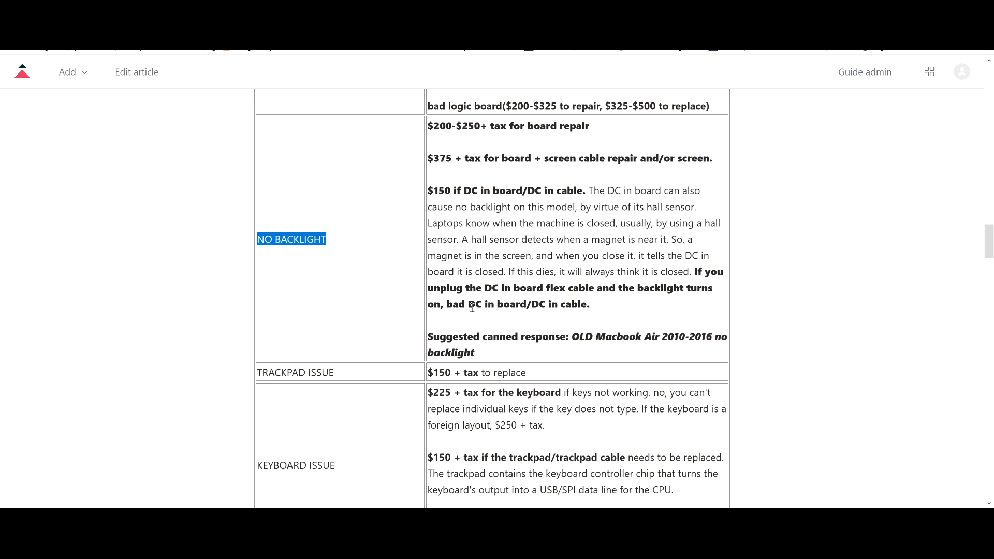
pyautogui.moveTo(472, 106); pyautogui.dragTo(500, 207)
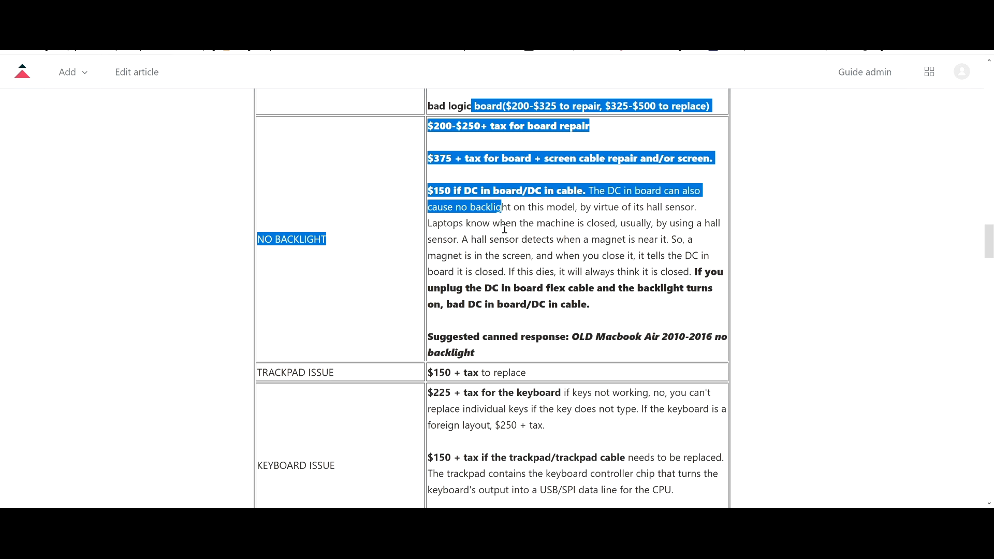
pyautogui.click(504, 228)
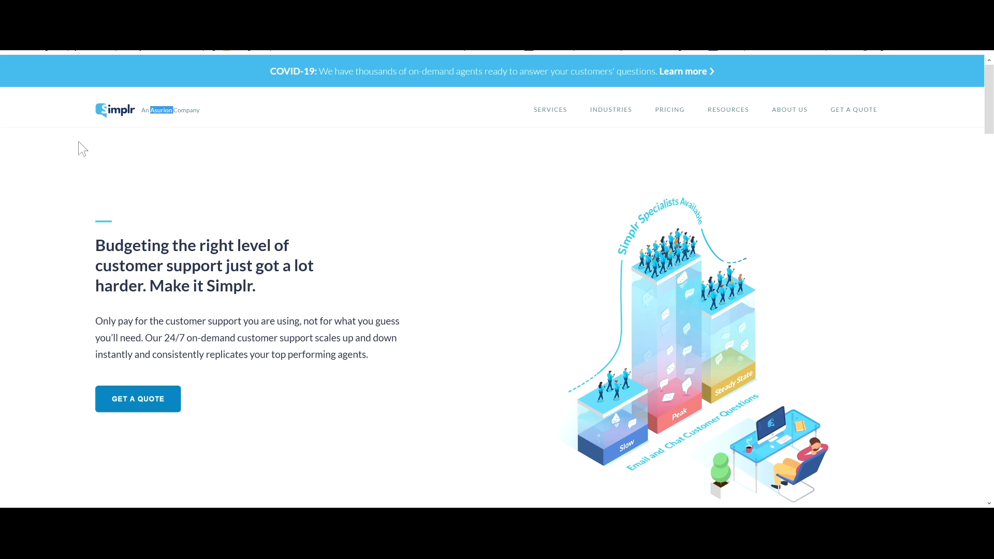
pyautogui.moveTo(258, 148)
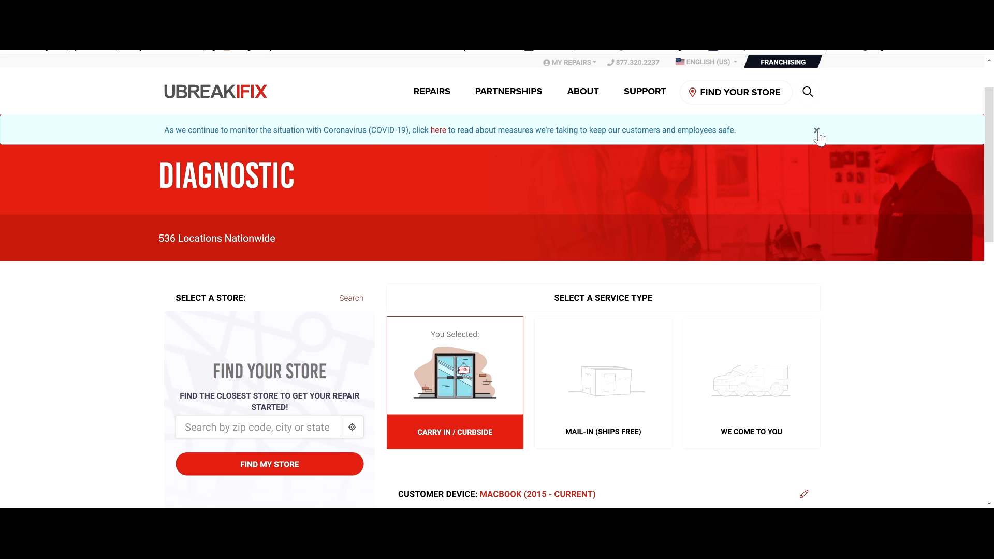
# Dismiss the coronavirus notice on the MacBook water damage Diagnostic page
pyautogui.click(816, 131)
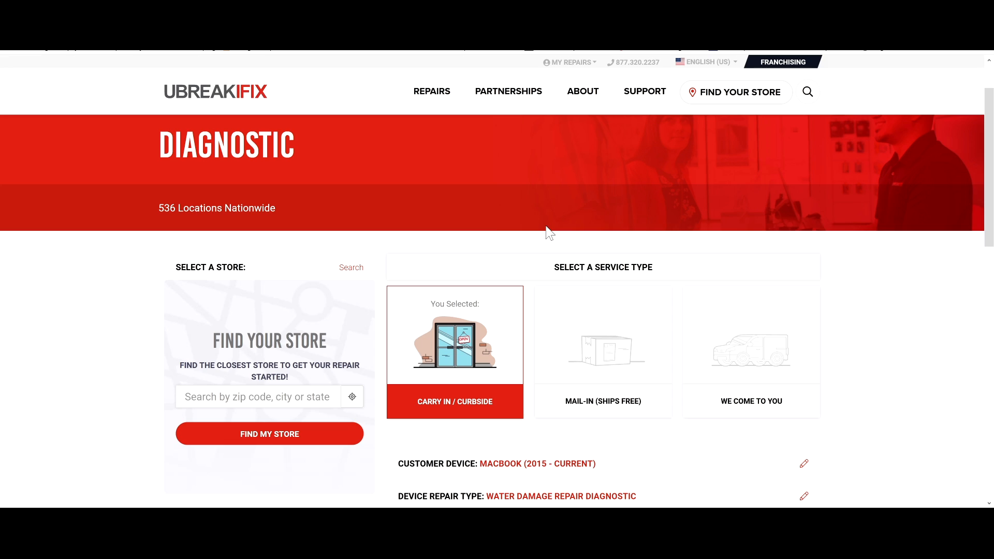
pyautogui.moveTo(581, 273)
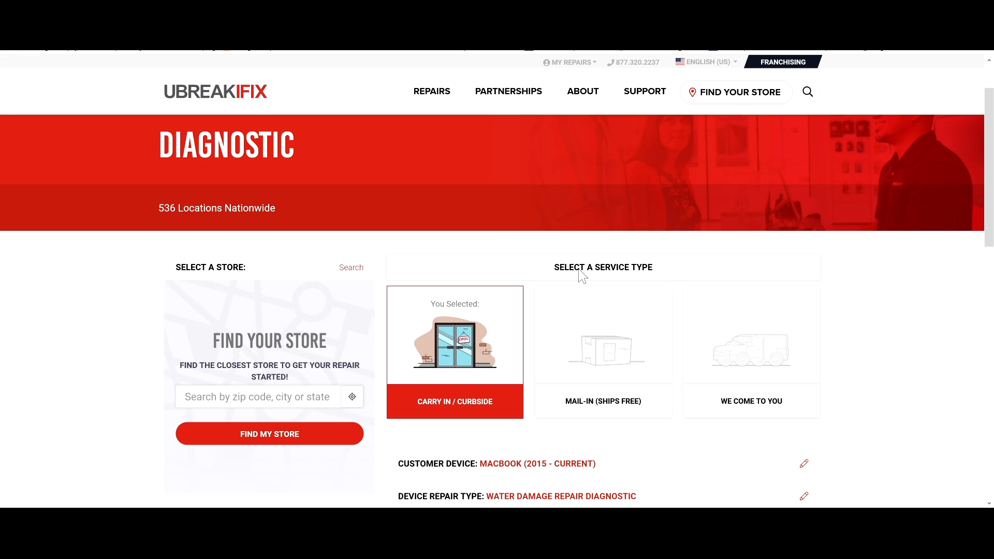
pyautogui.moveTo(553, 240)
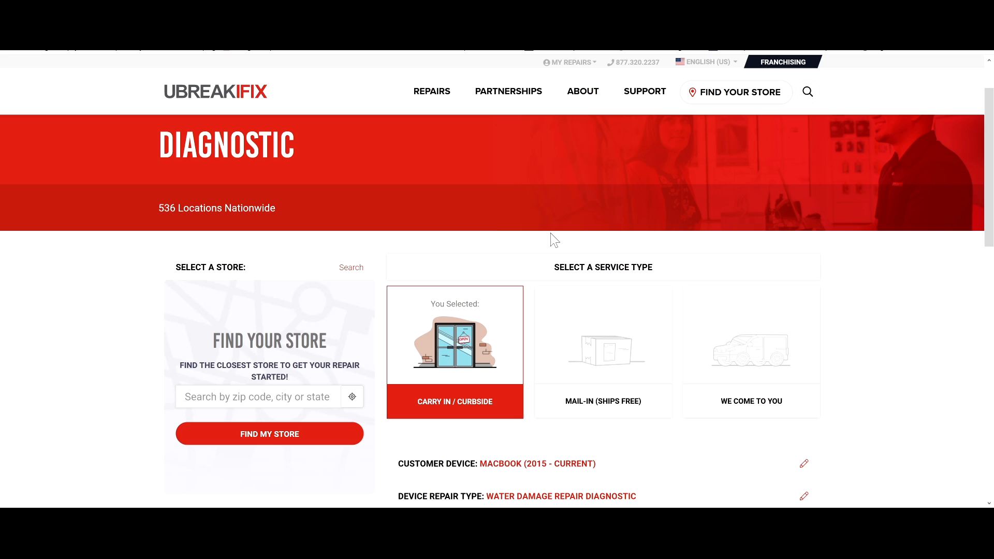
pyautogui.moveTo(583, 223)
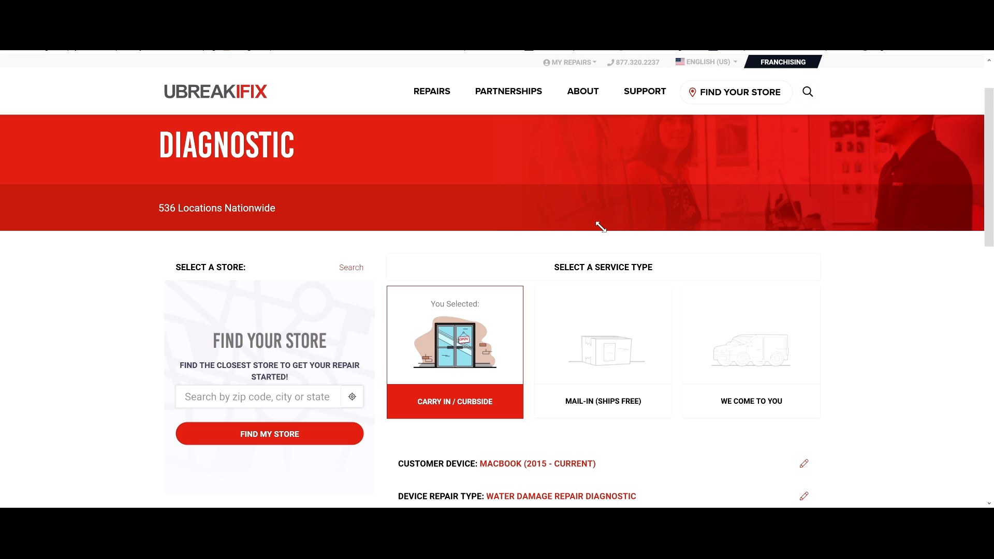
pyautogui.moveTo(615, 244)
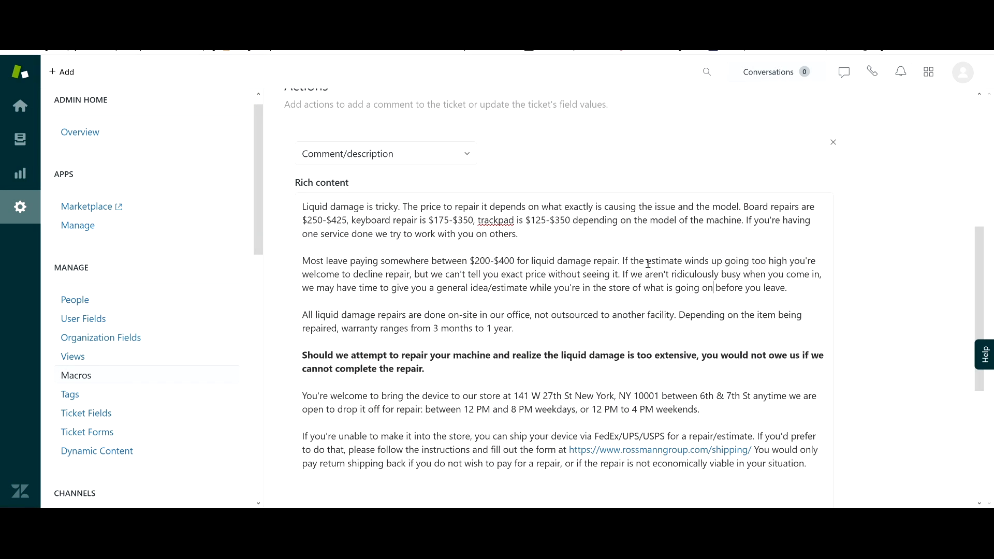
# Select and scroll through the macro's liquid-damage pricing and warranty reply text
pyautogui.moveTo(302, 206); pyautogui.dragTo(517, 233)
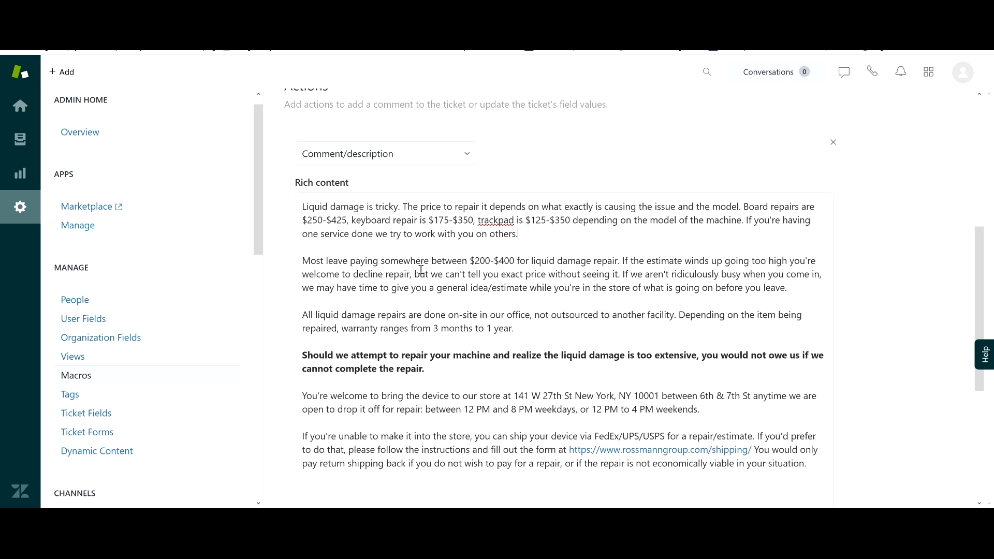
pyautogui.scroll(-3)
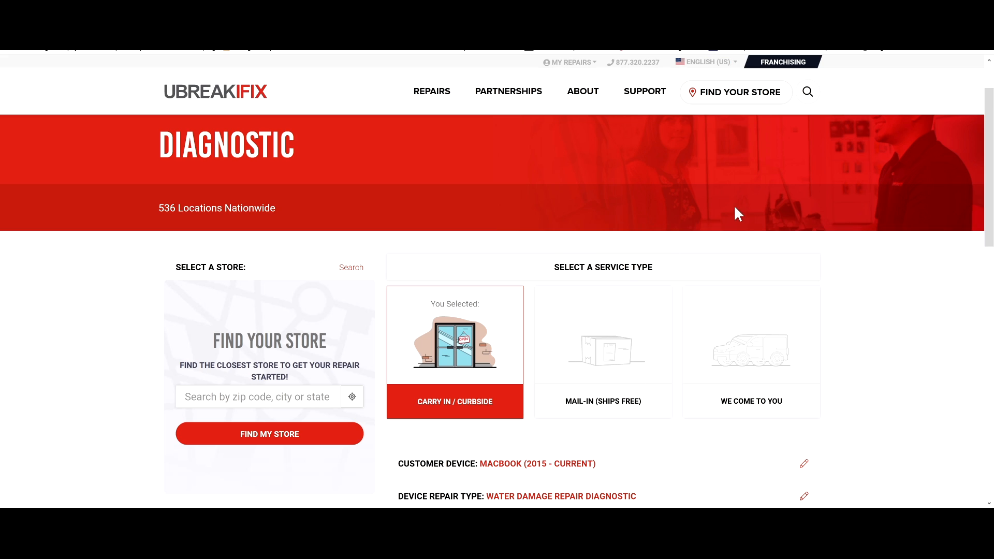
pyautogui.moveTo(748, 257)
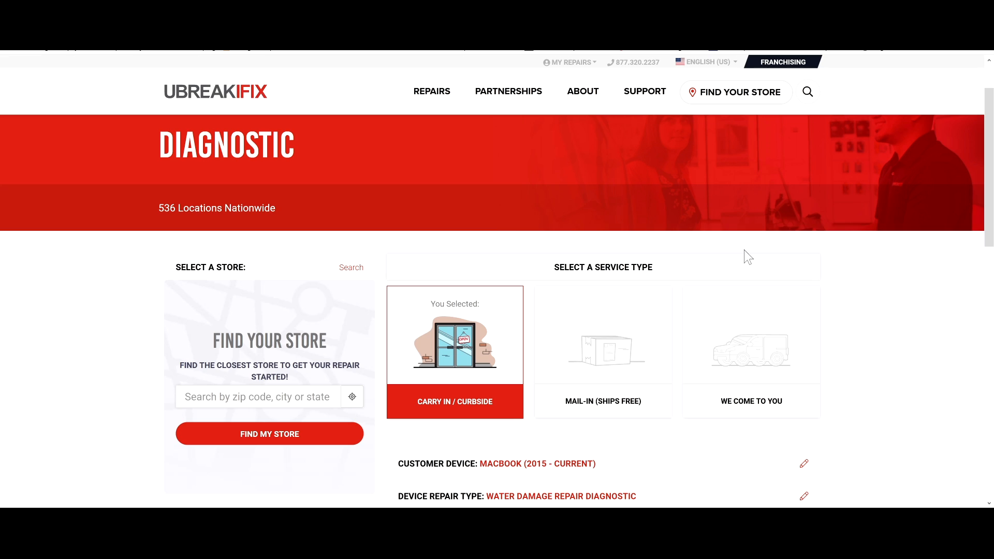
pyautogui.moveTo(670, 261)
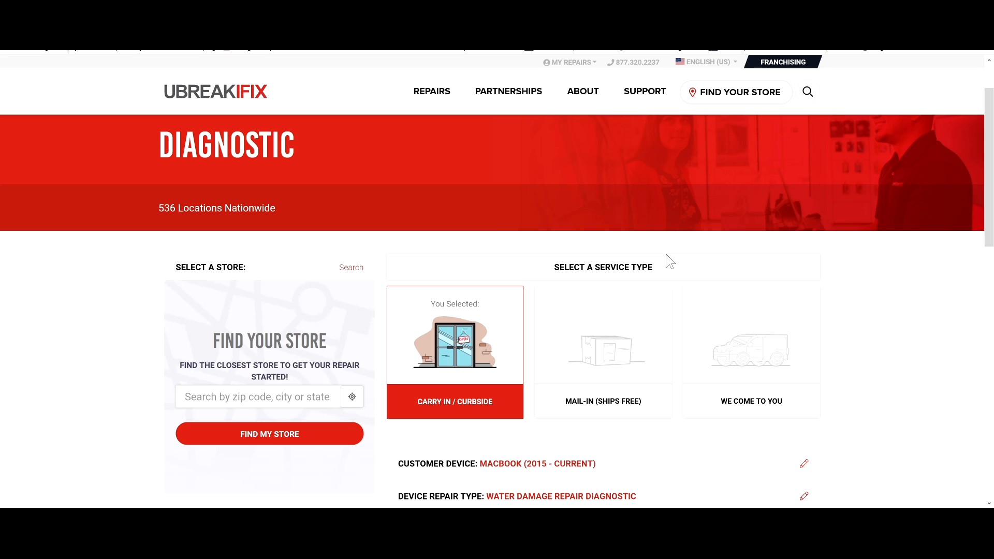
pyautogui.moveTo(671, 265)
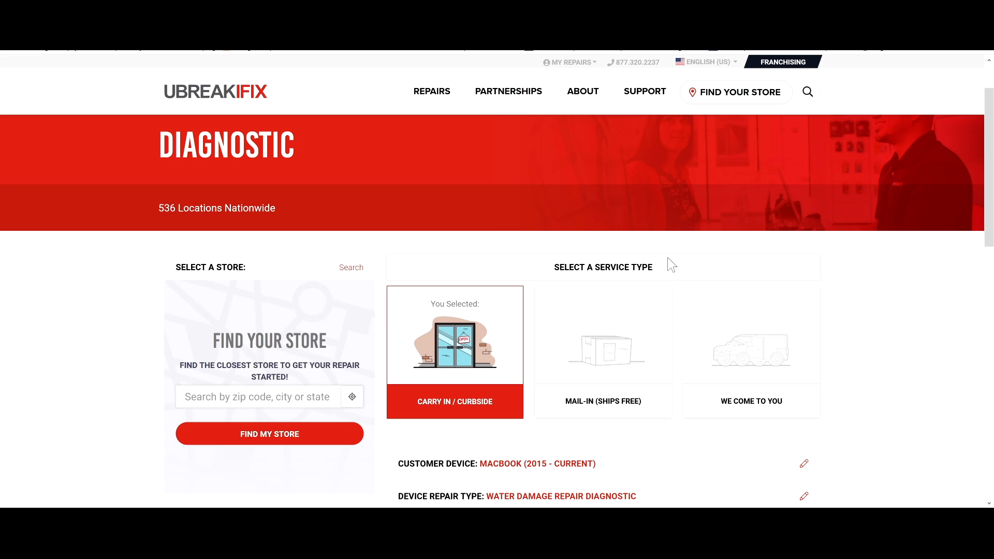
pyautogui.moveTo(538, 169)
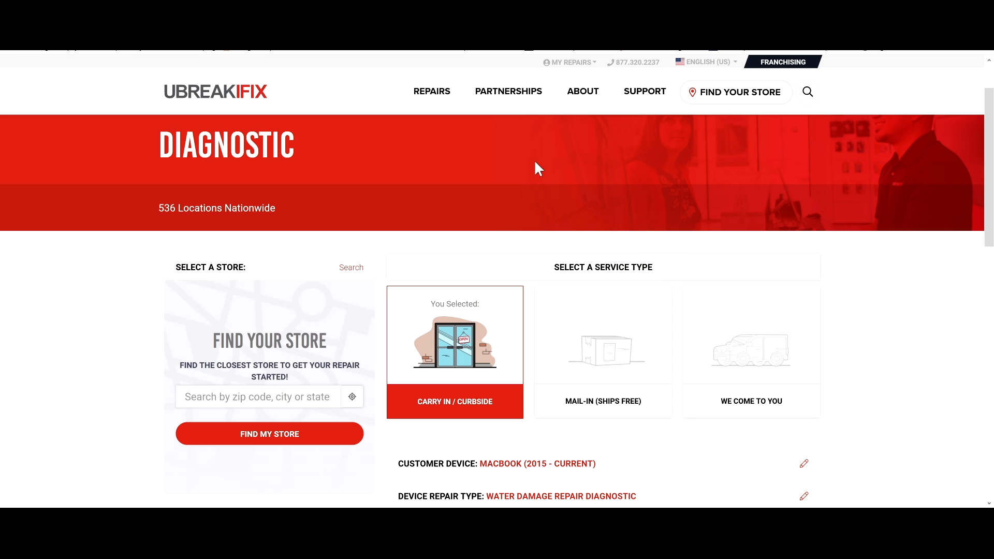
pyautogui.moveTo(435, 148)
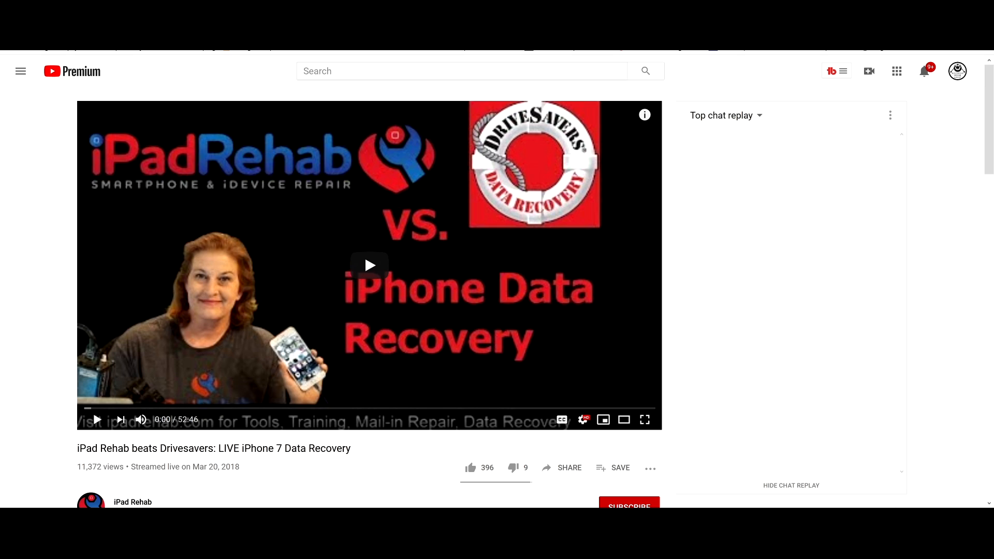
pyautogui.moveTo(267, 249)
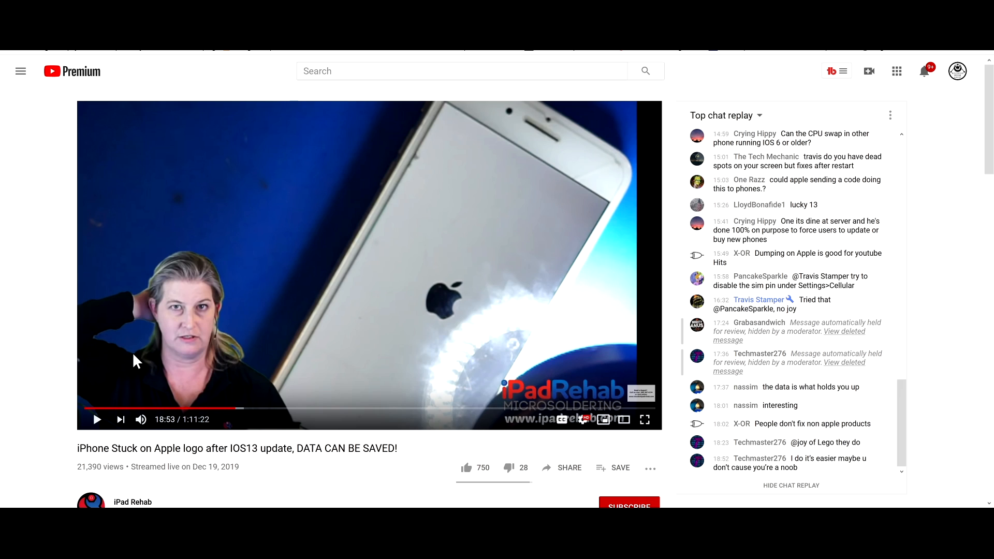
pyautogui.moveTo(178, 336)
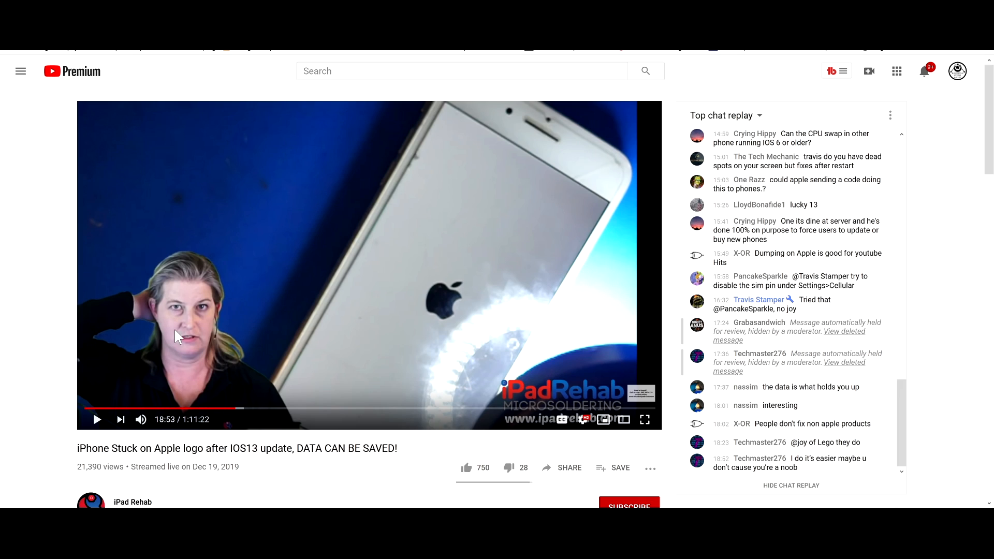
pyautogui.moveTo(124, 248)
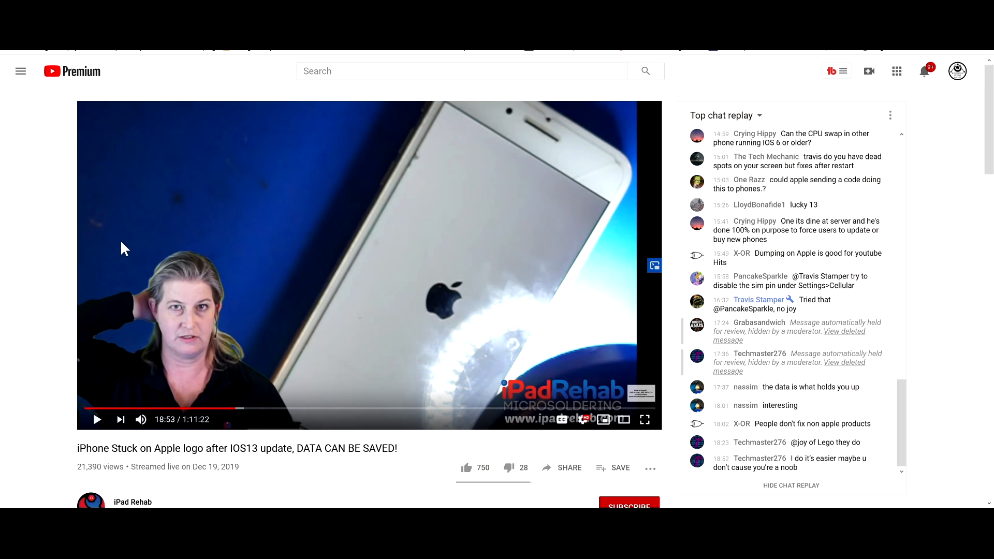
pyautogui.moveTo(353, 229)
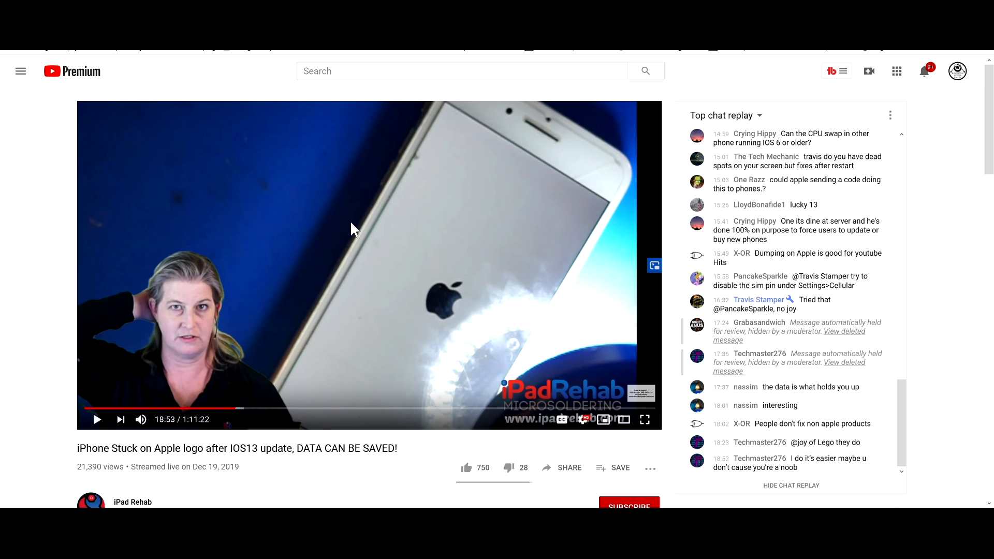
pyautogui.moveTo(17, 236)
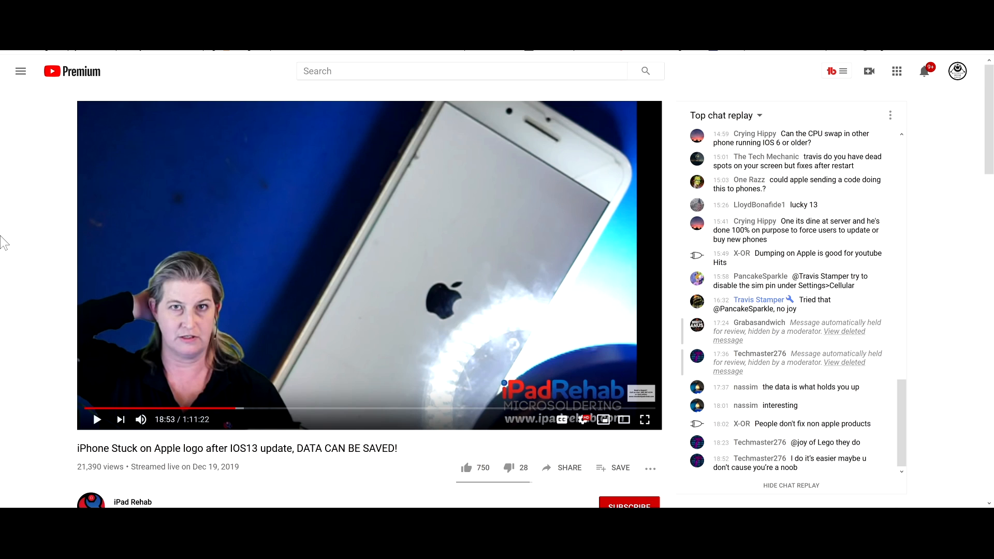
pyautogui.moveTo(249, 283)
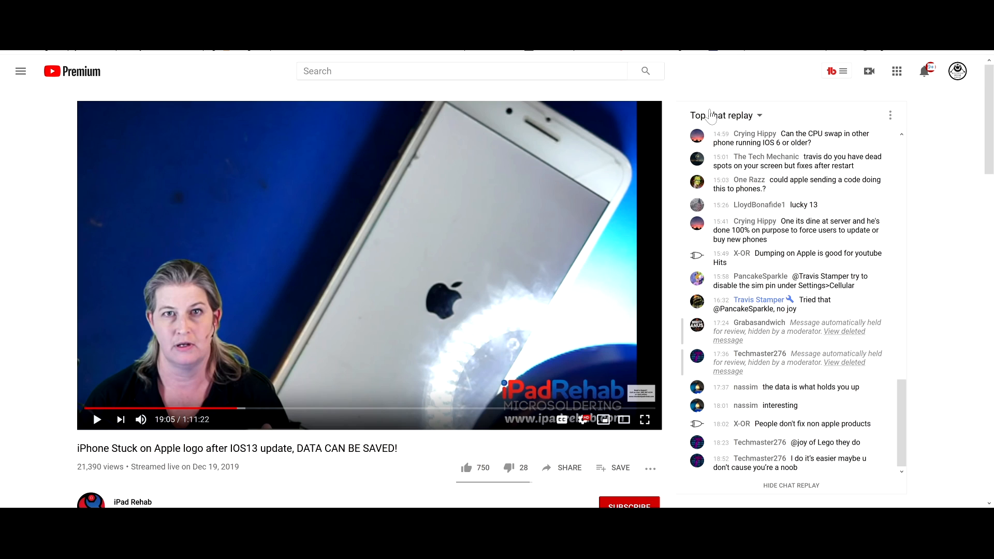
pyautogui.moveTo(710, 116)
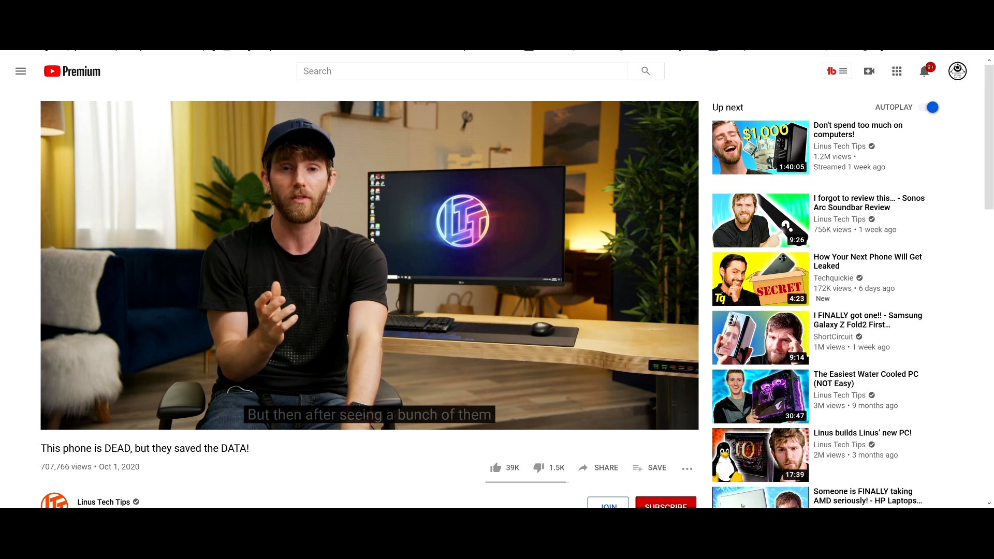
pyautogui.moveTo(557, 172)
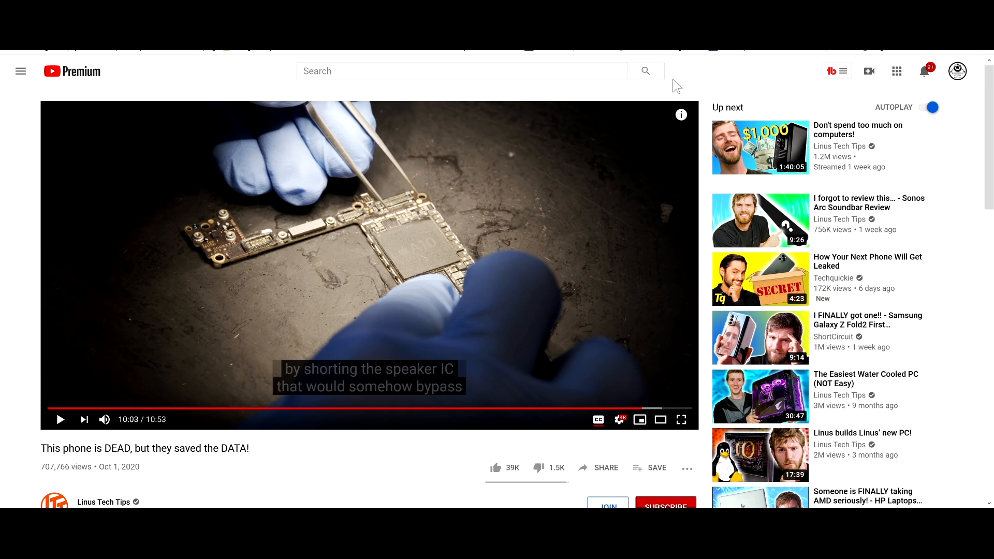
pyautogui.moveTo(708, 68)
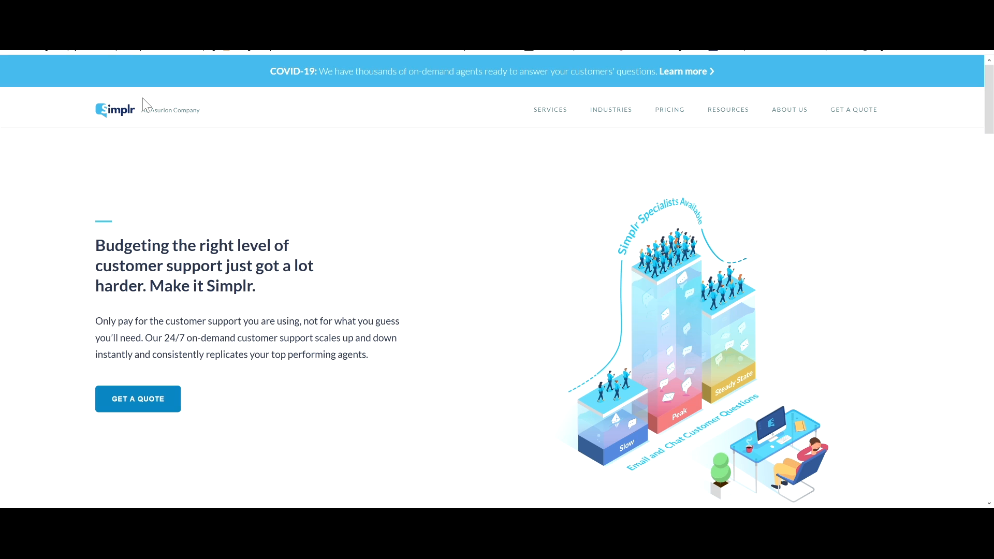
pyautogui.moveTo(146, 109)
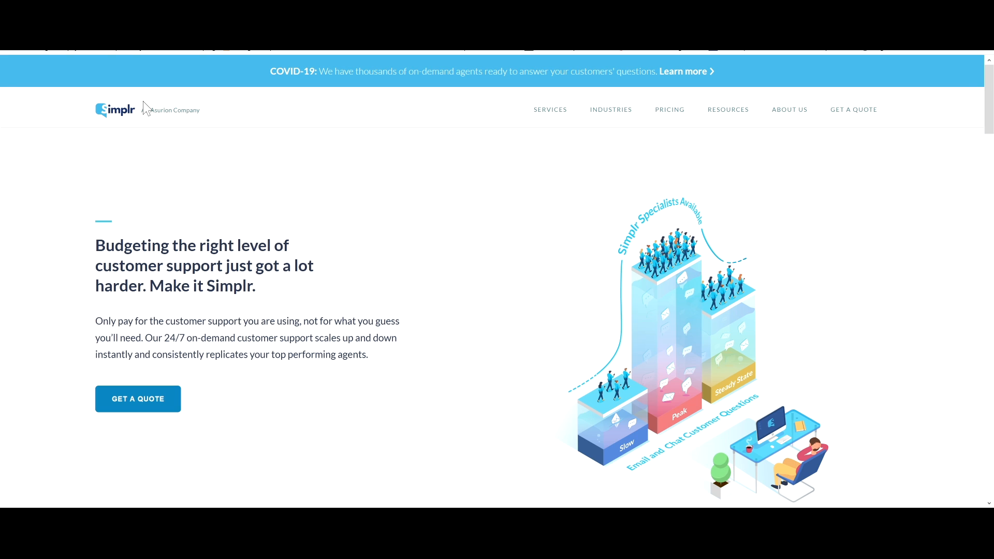